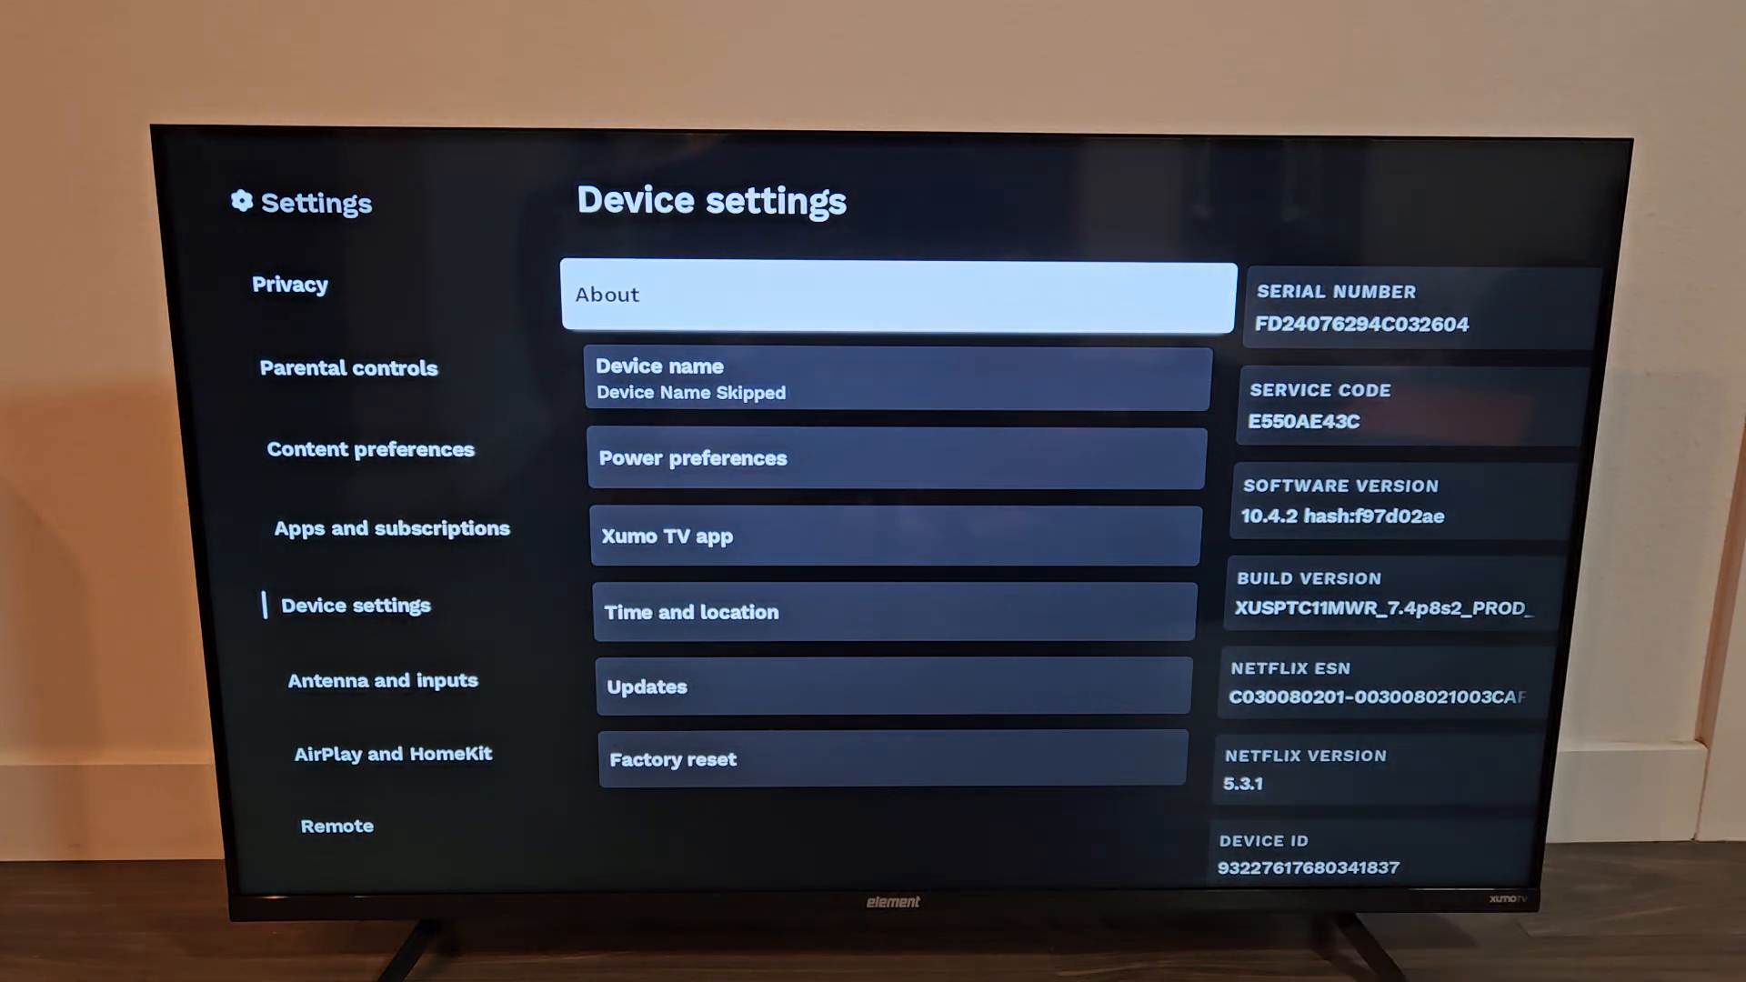
Move down through Device settings to Updates and open it.
key(down)
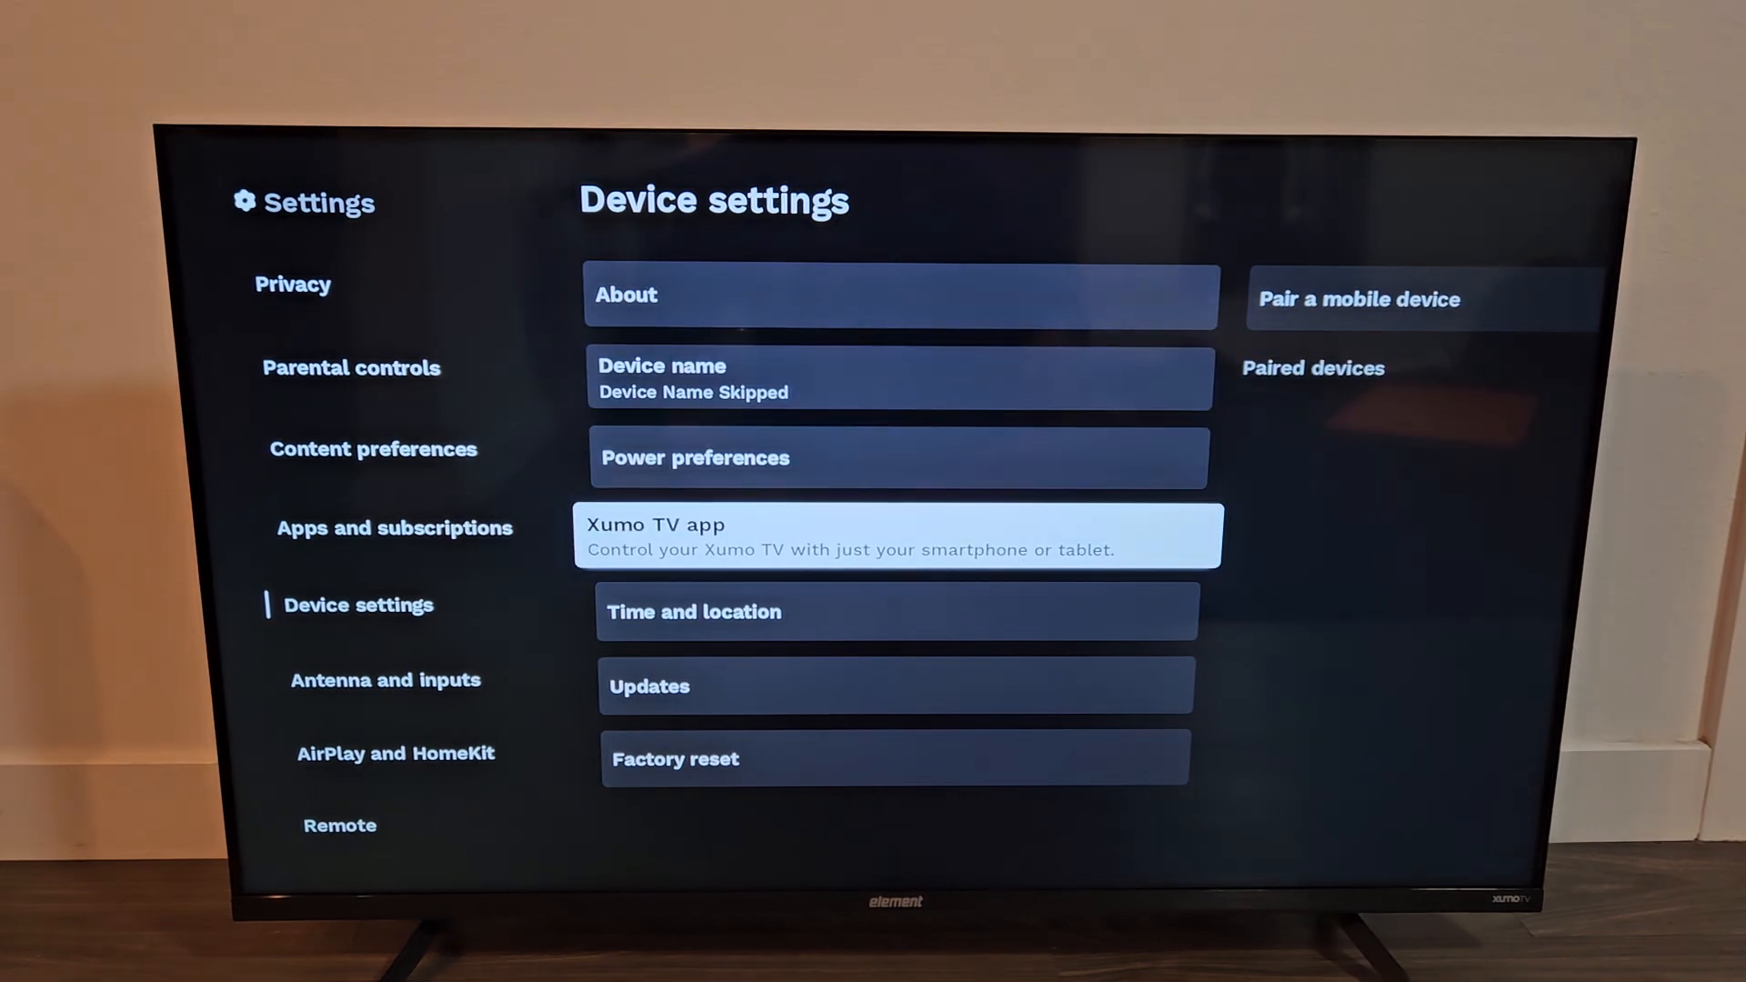
key(down)
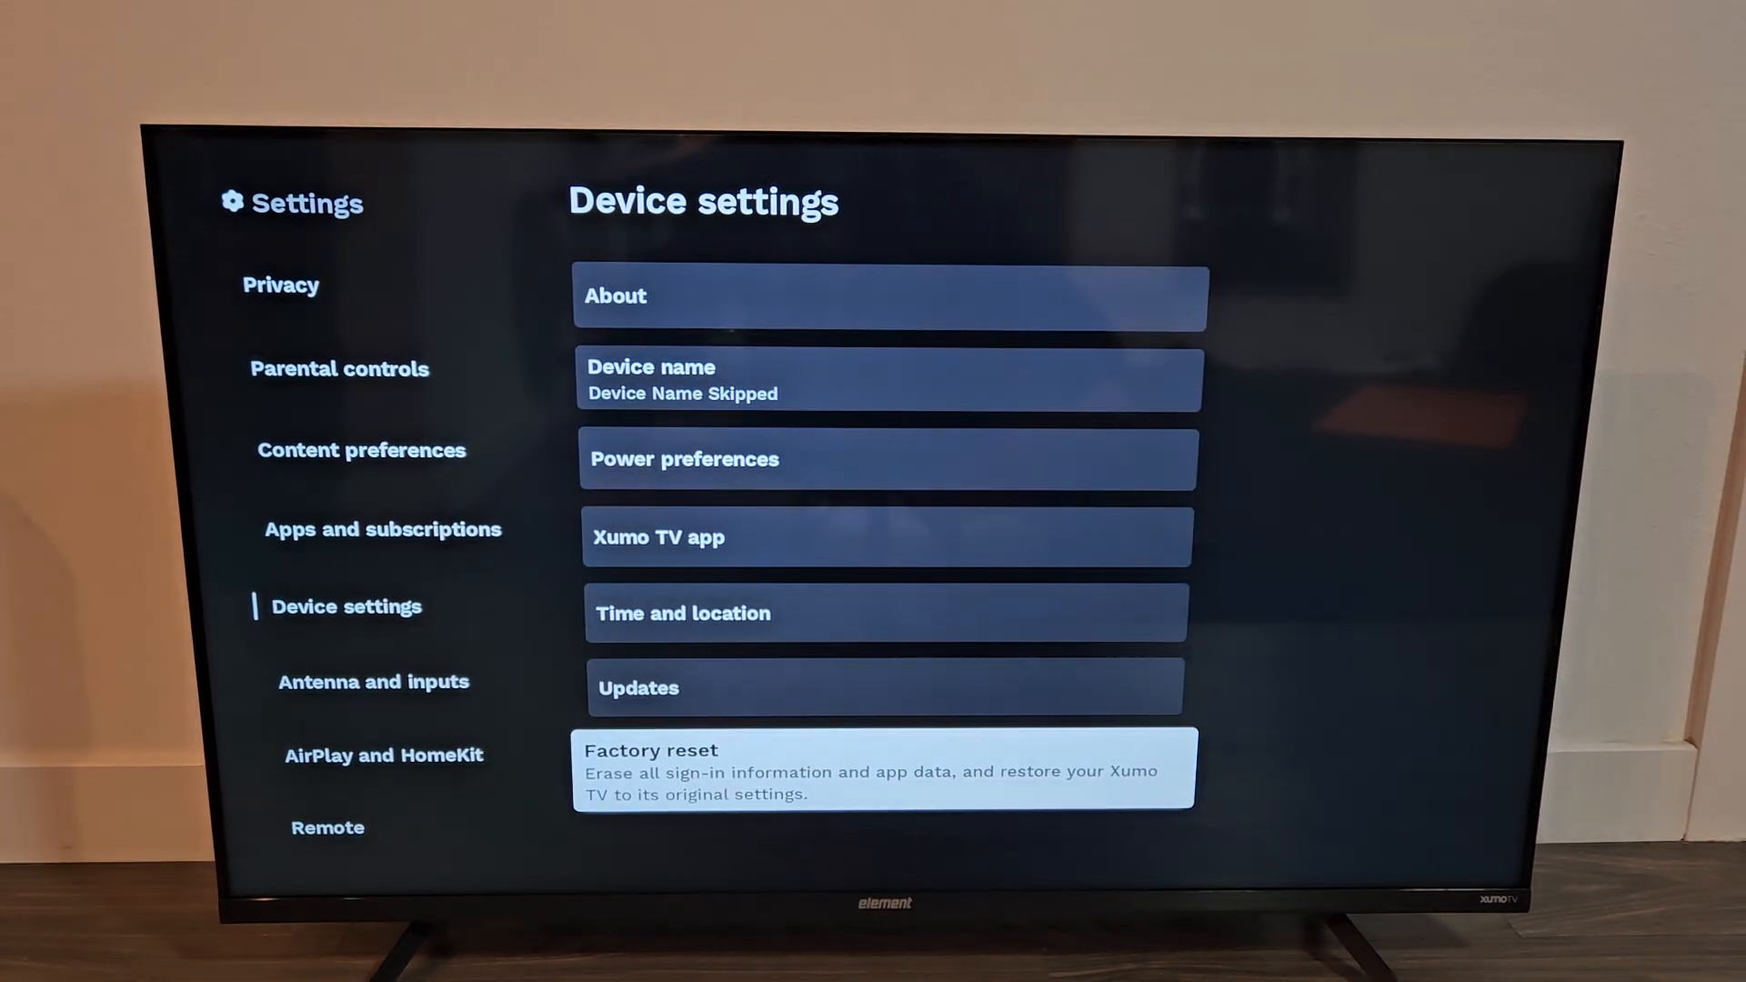
click(885, 688)
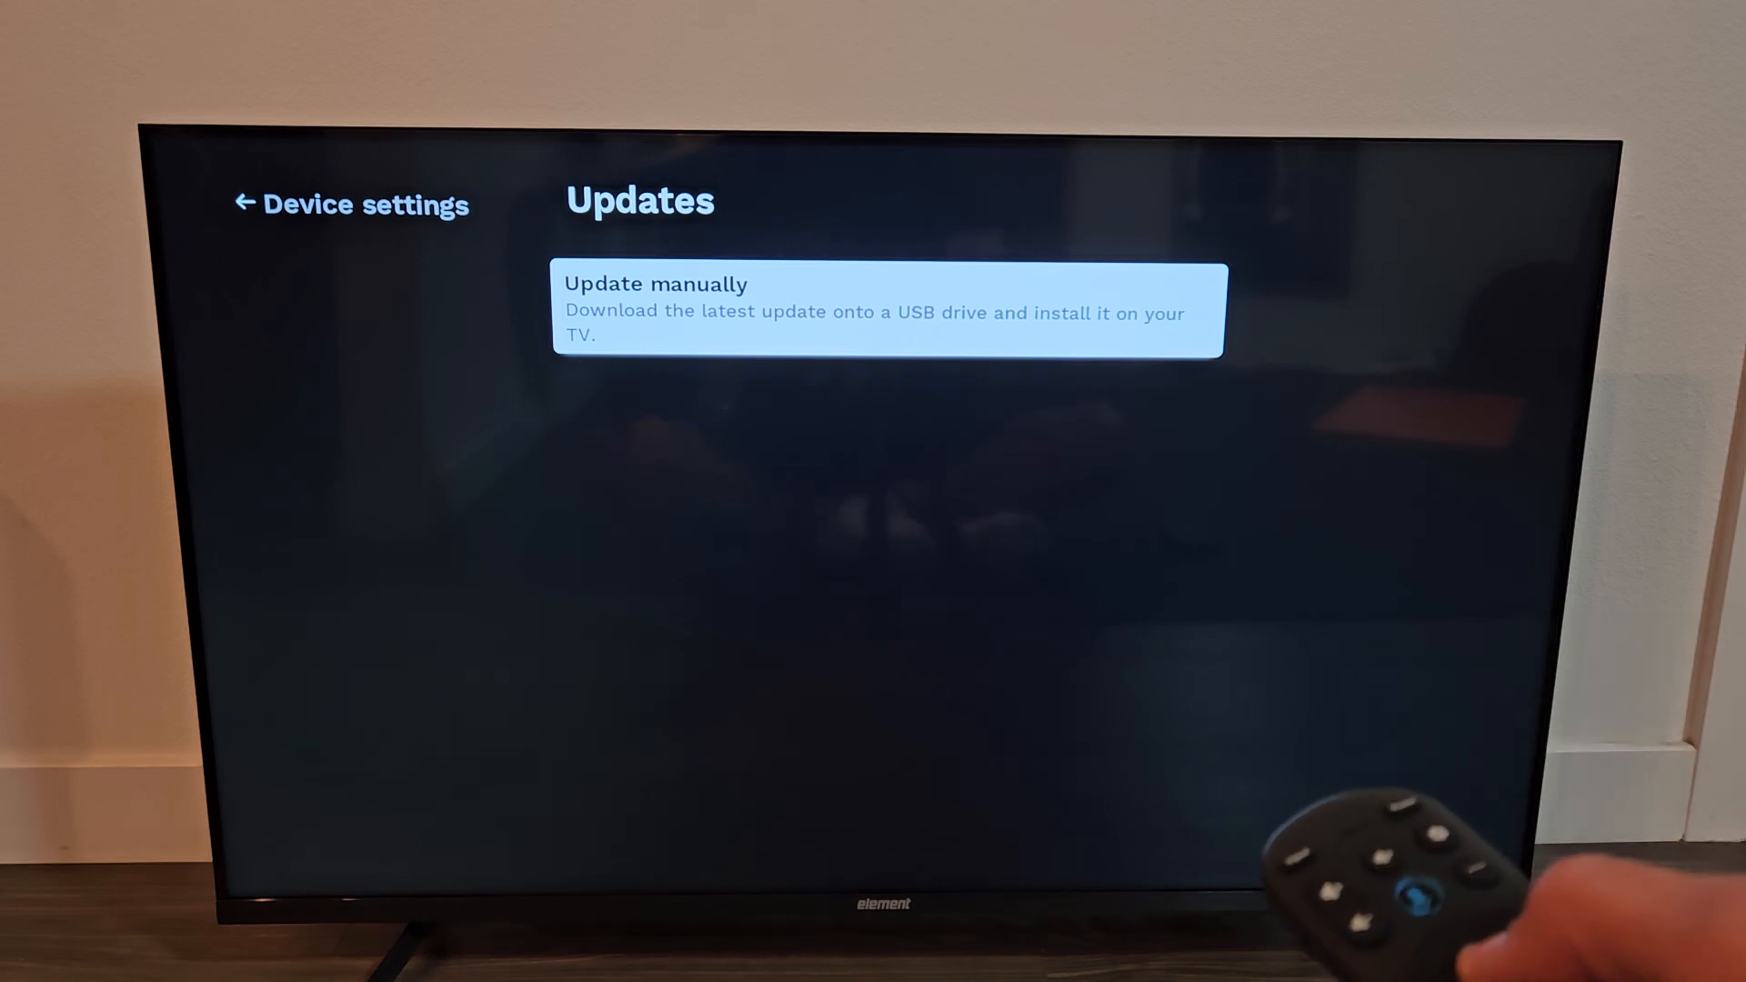
Run Update manually > Start USB update, then go back from the USB drive error.
click(885, 310)
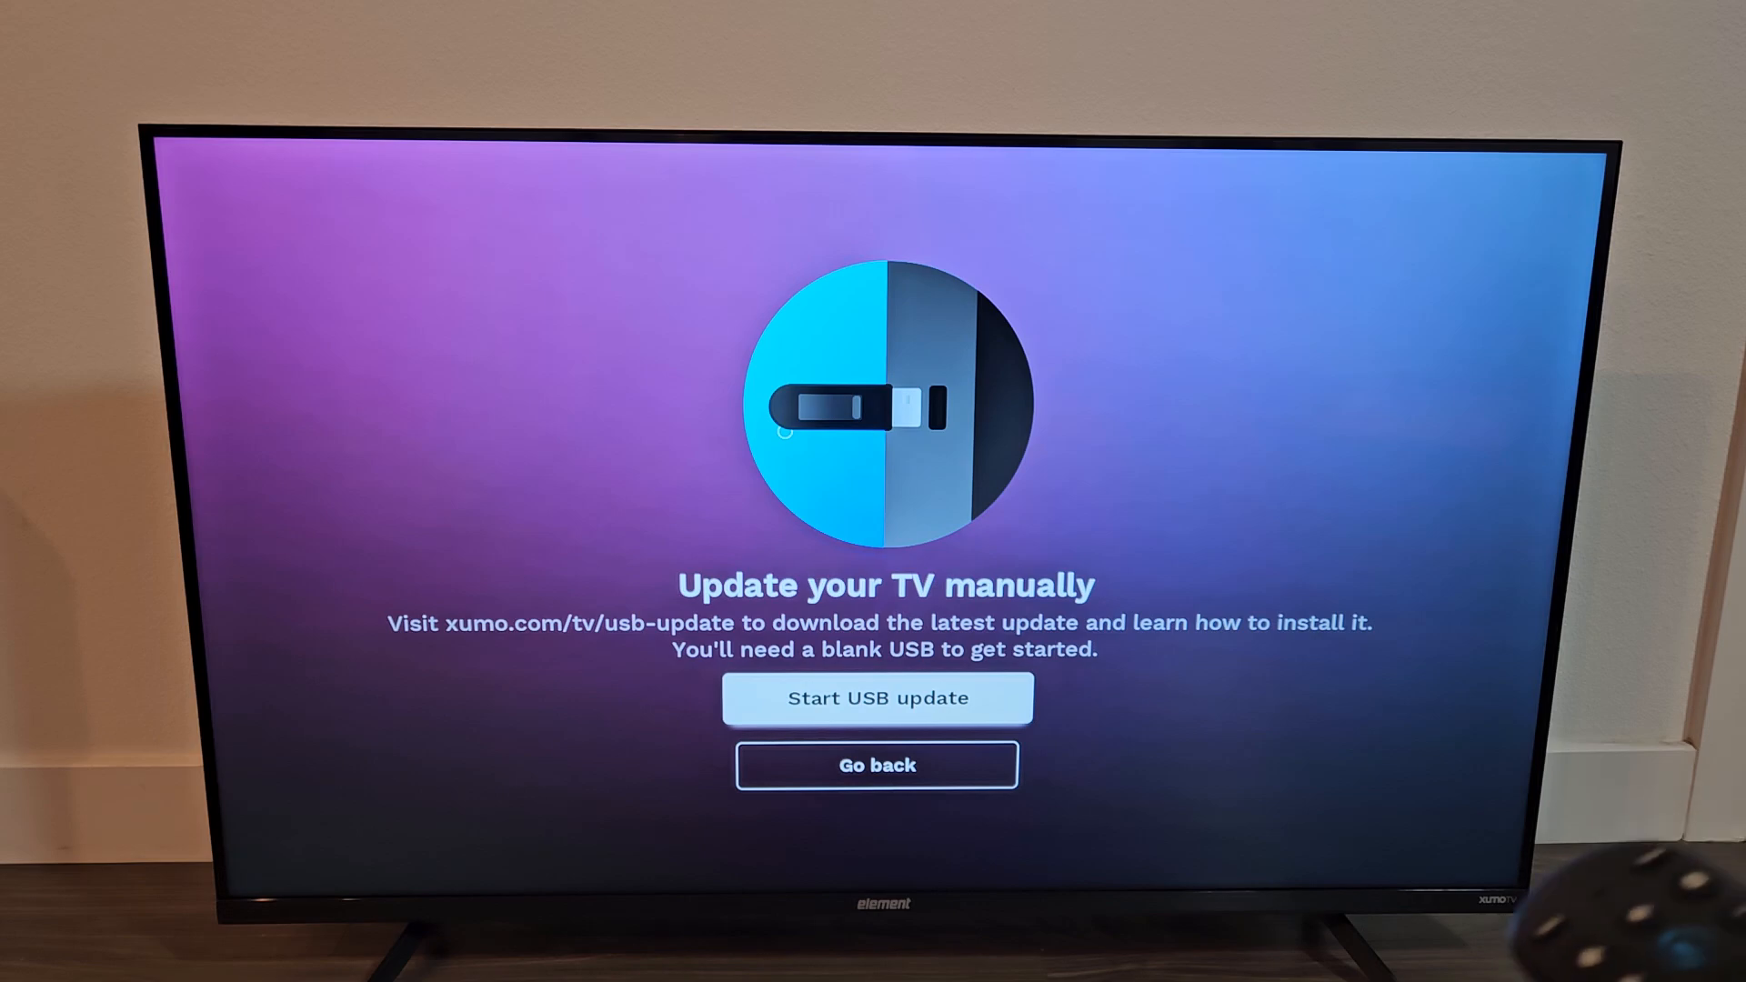
click(877, 698)
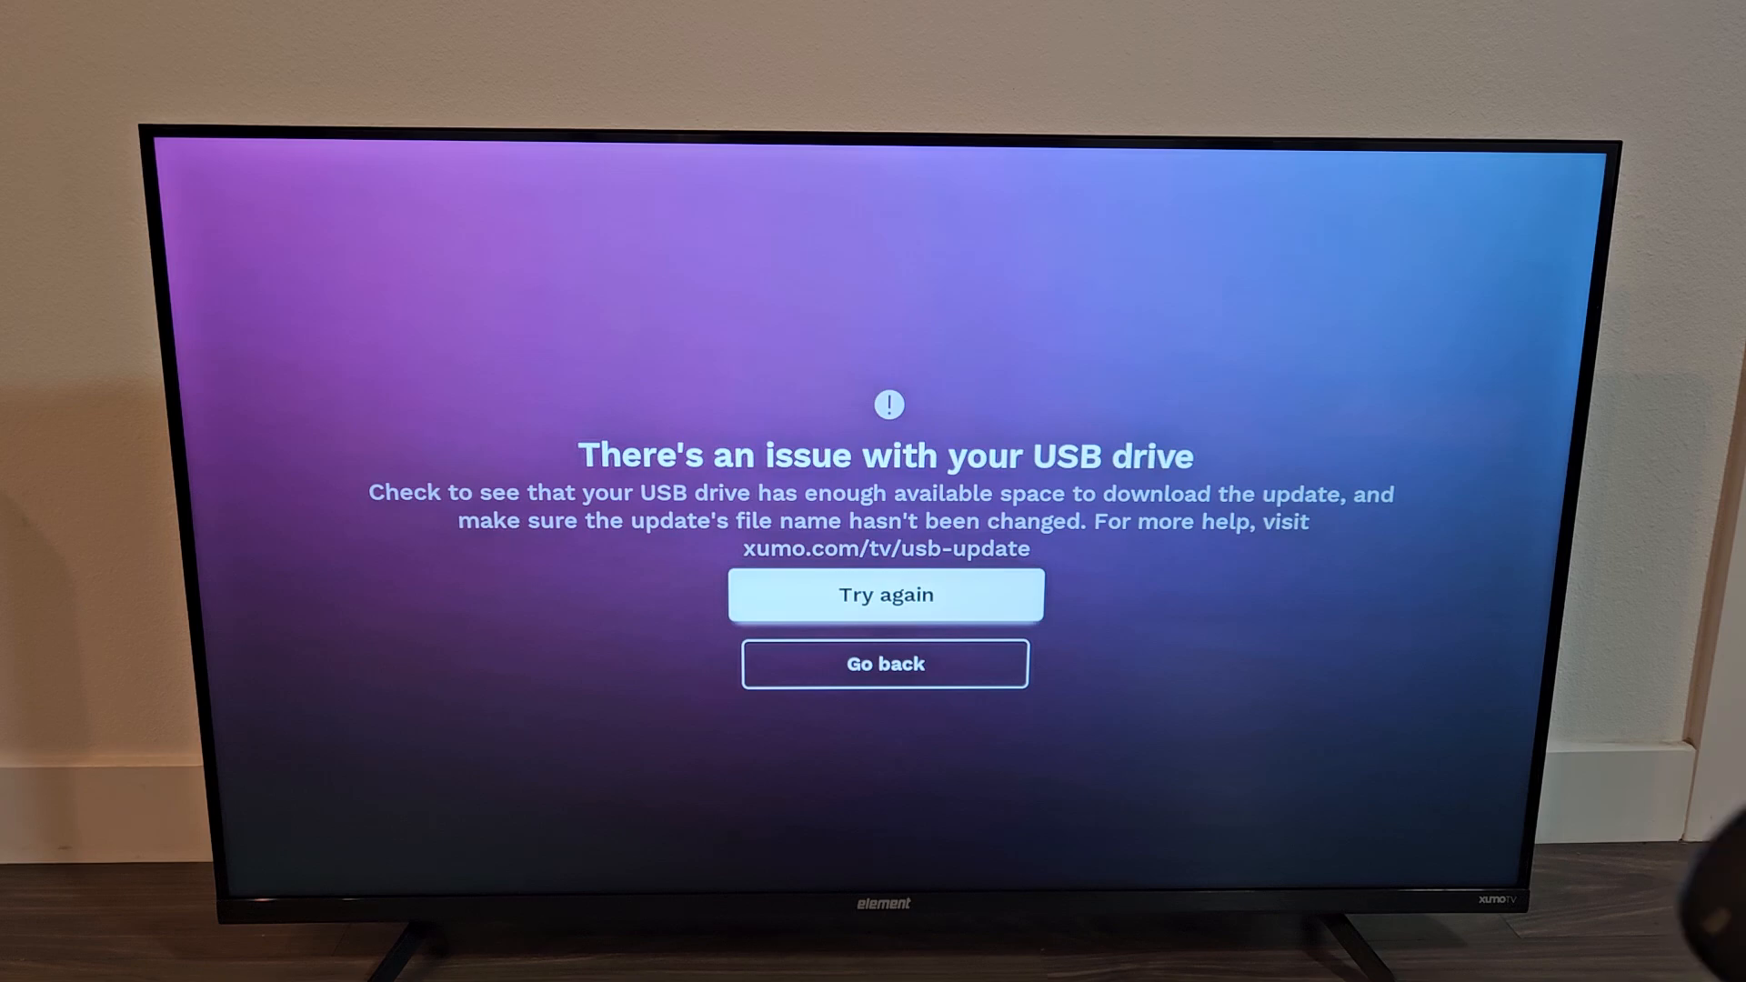
click(884, 662)
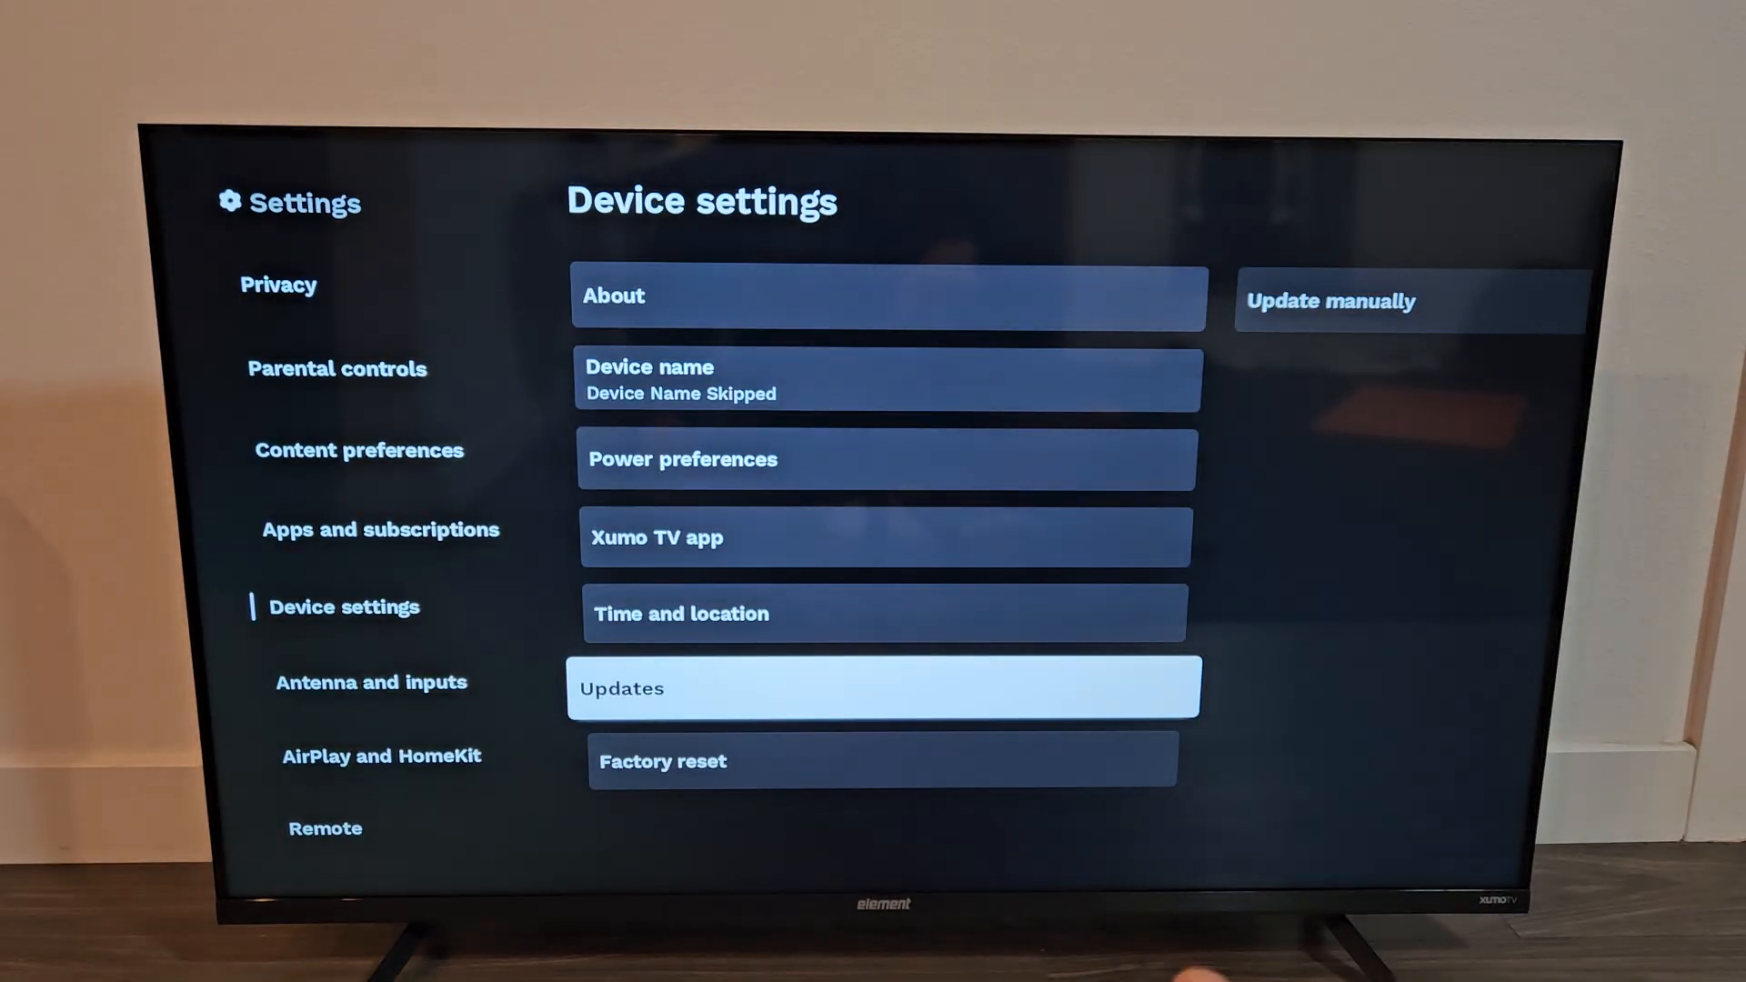
Open About and step through the service code, software and build version details.
key(up)
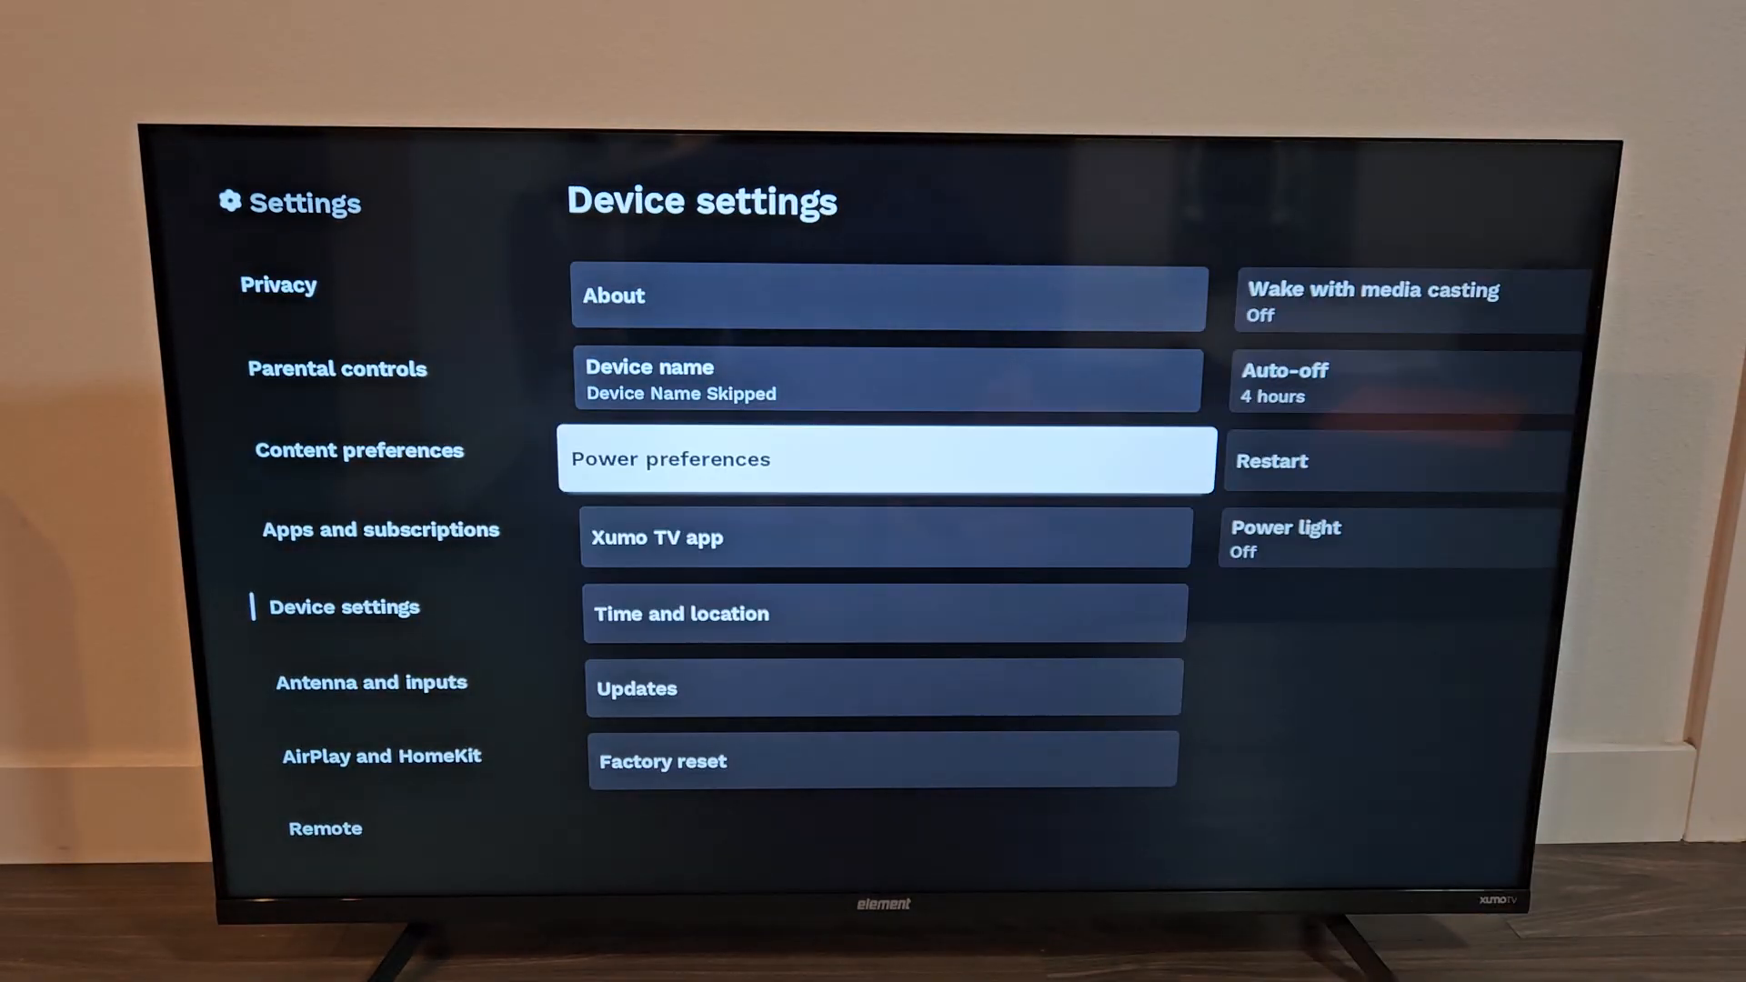
key(Up)
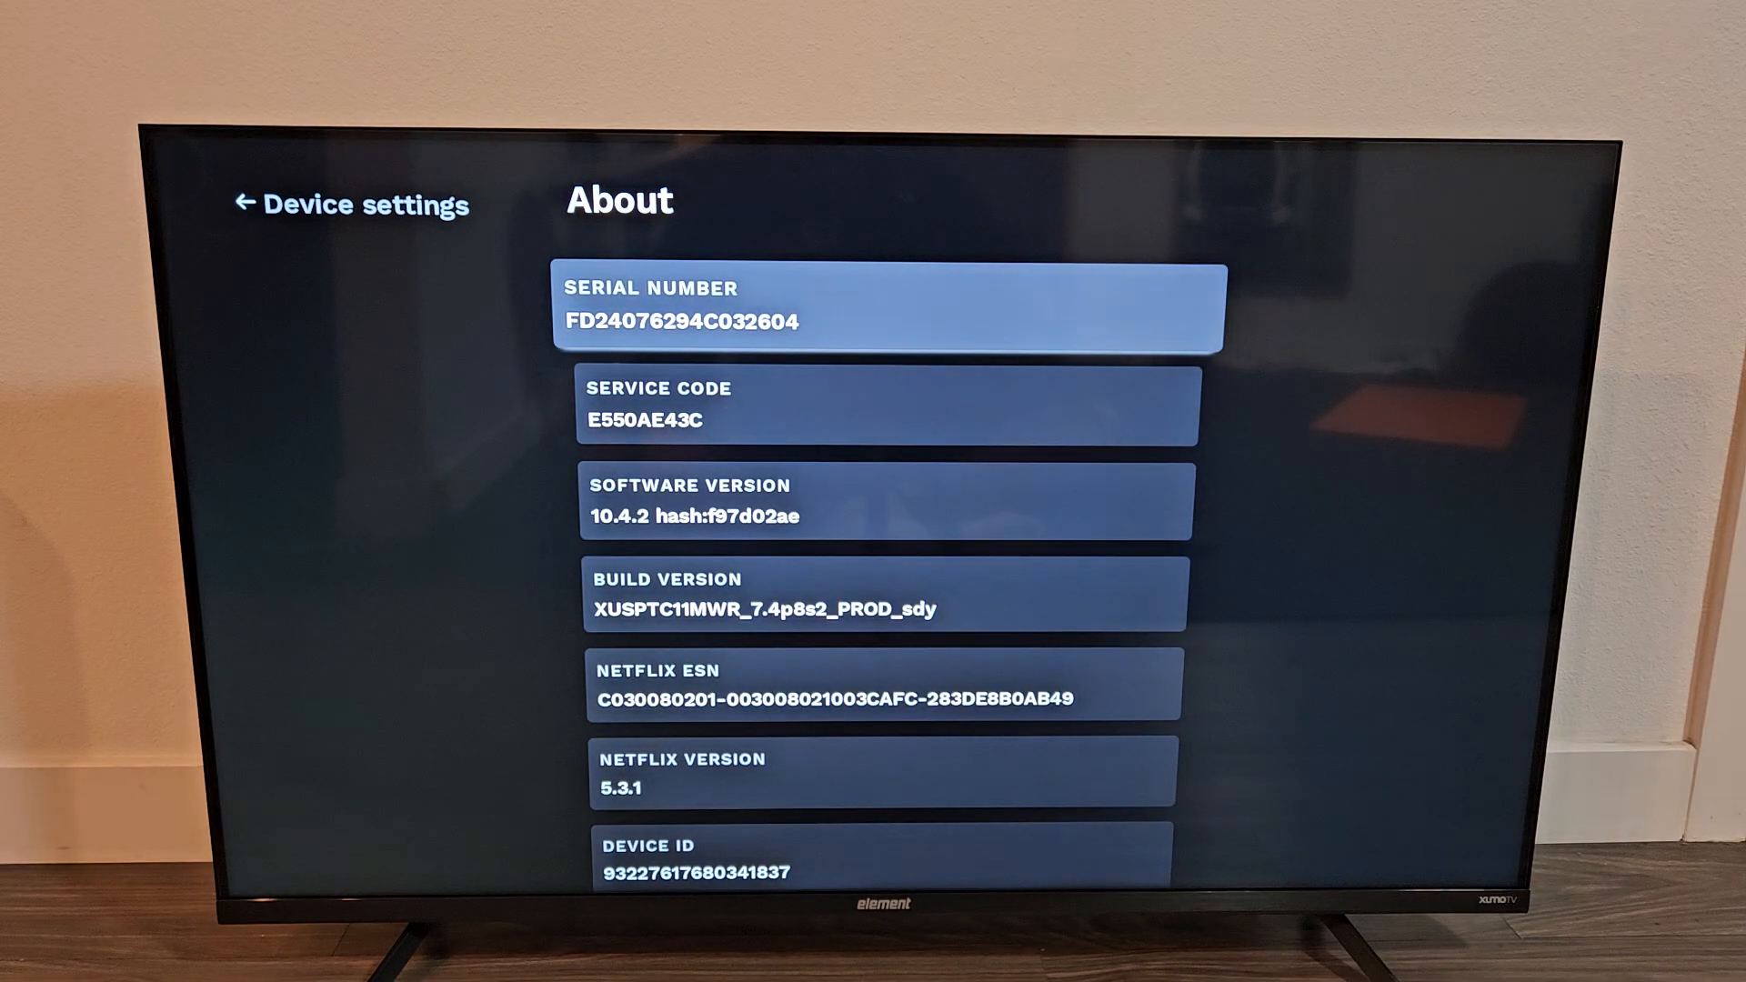
key(Down)
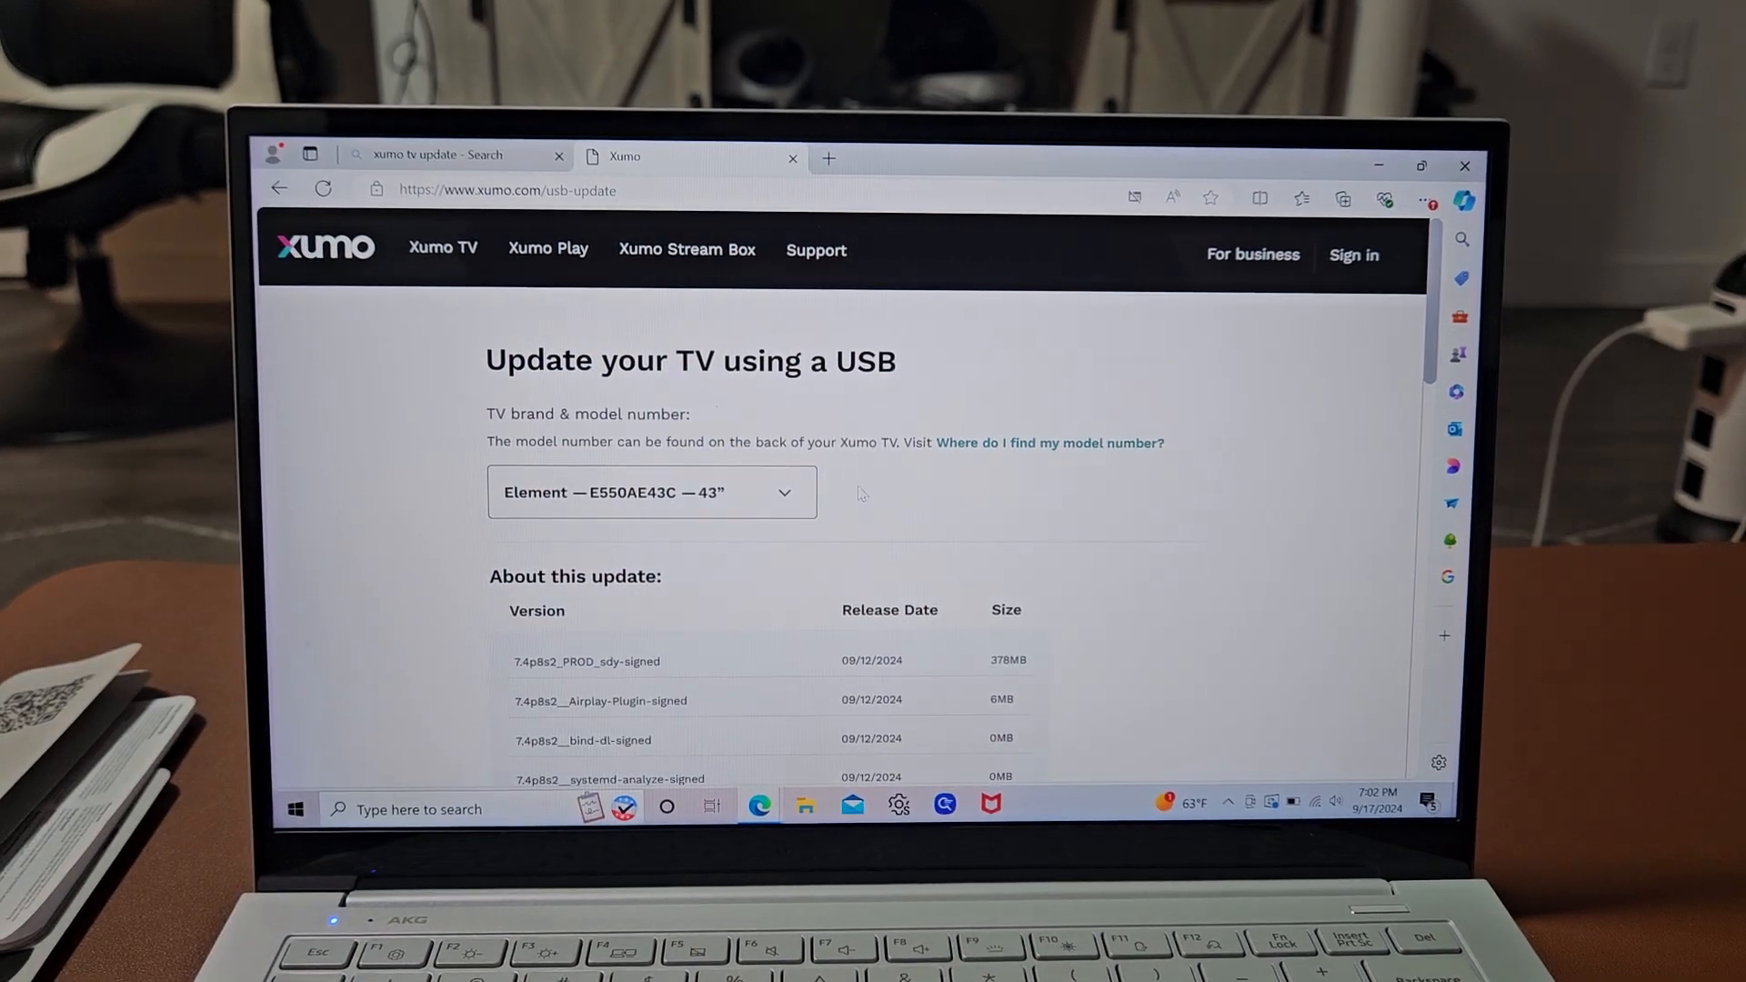
Confirm the Element E550AE43C 43" model and choose Download update.
click(653, 493)
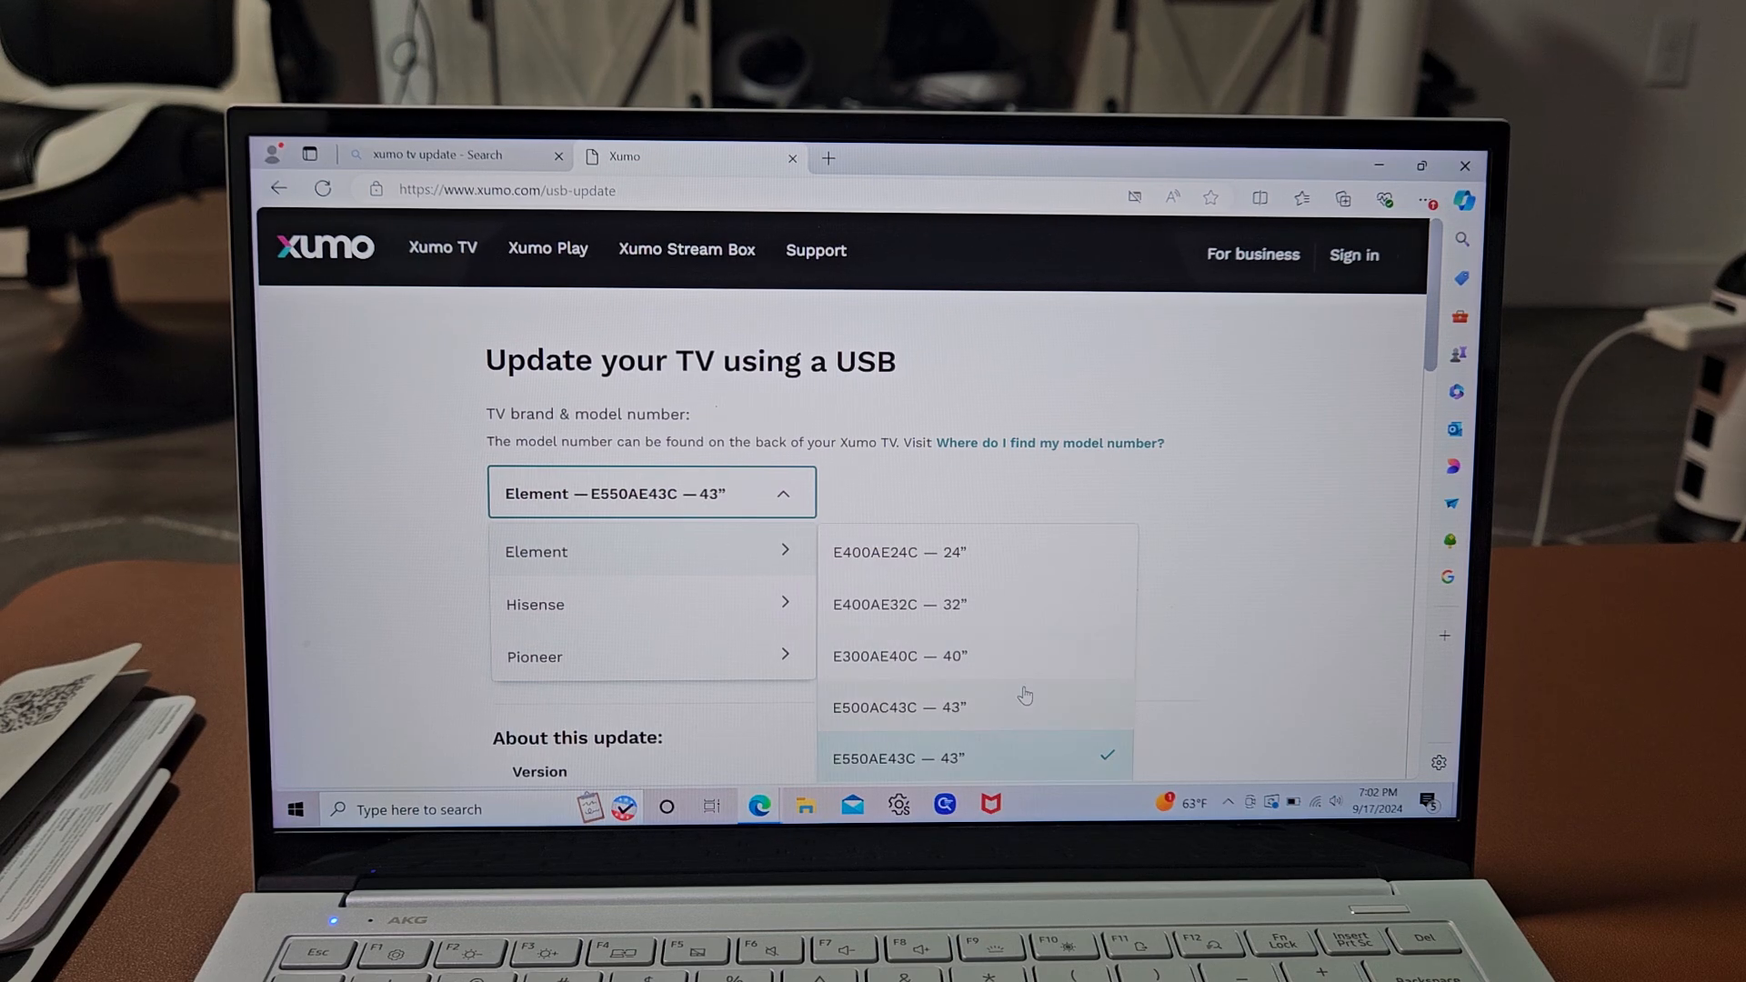
scroll(down, 3)
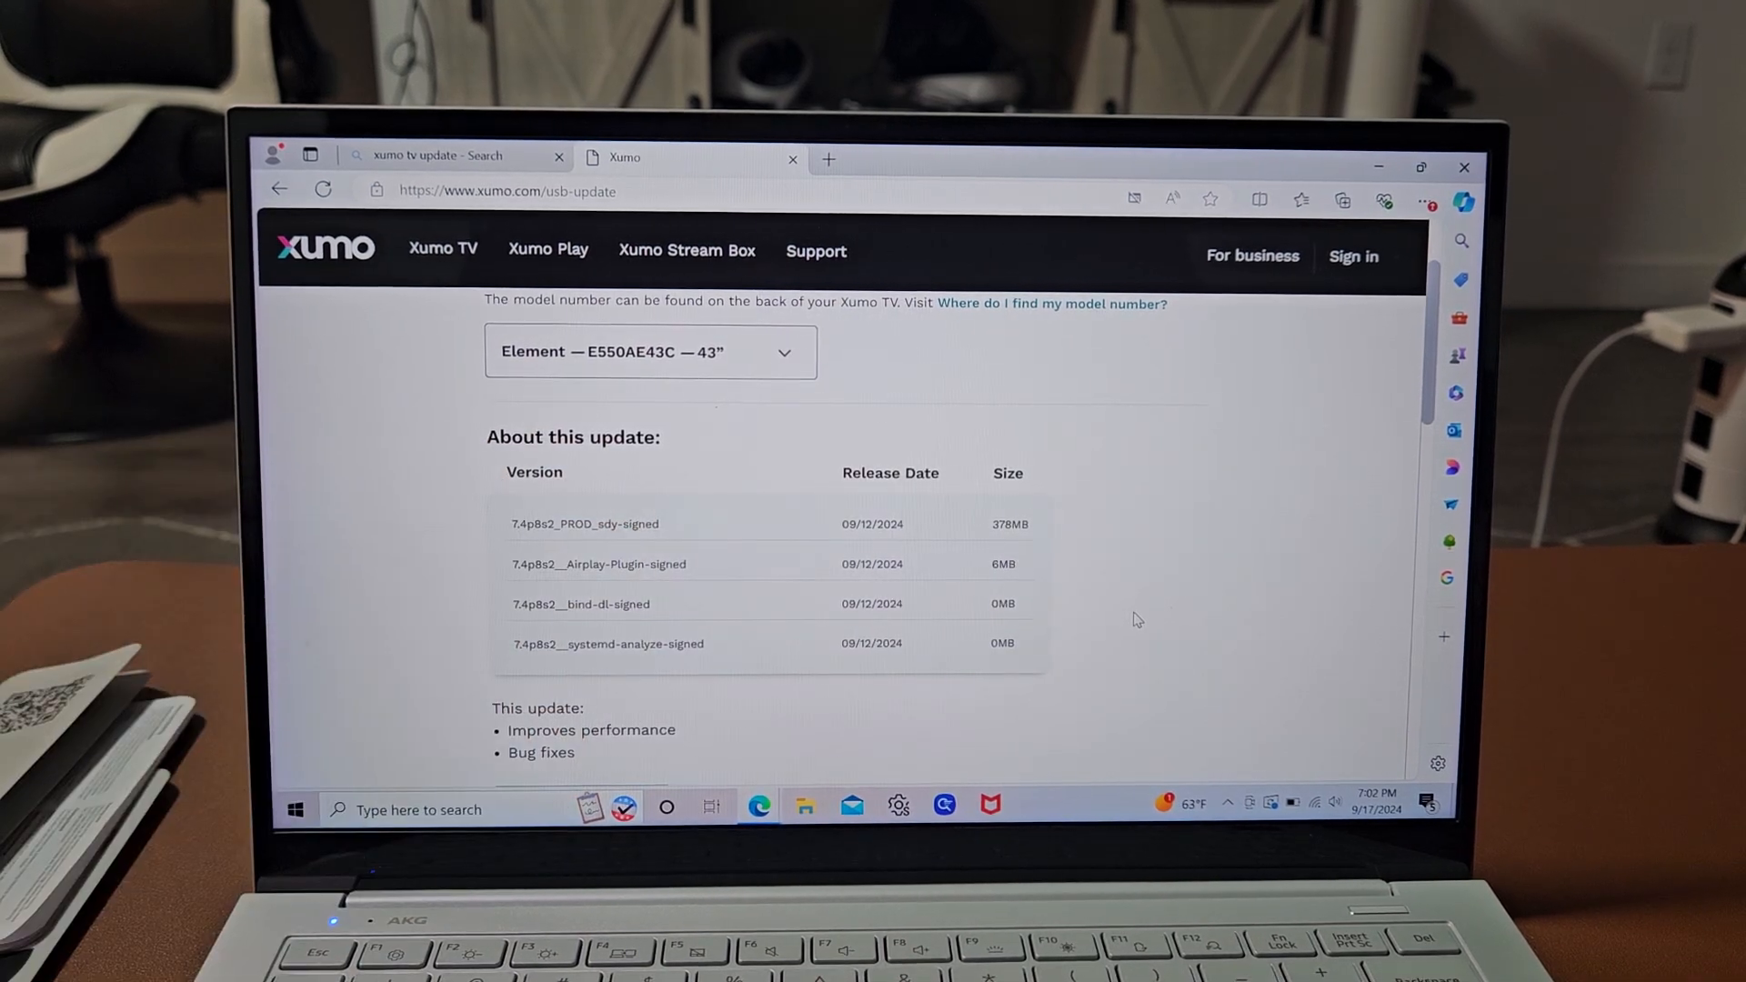
scroll(down, 3)
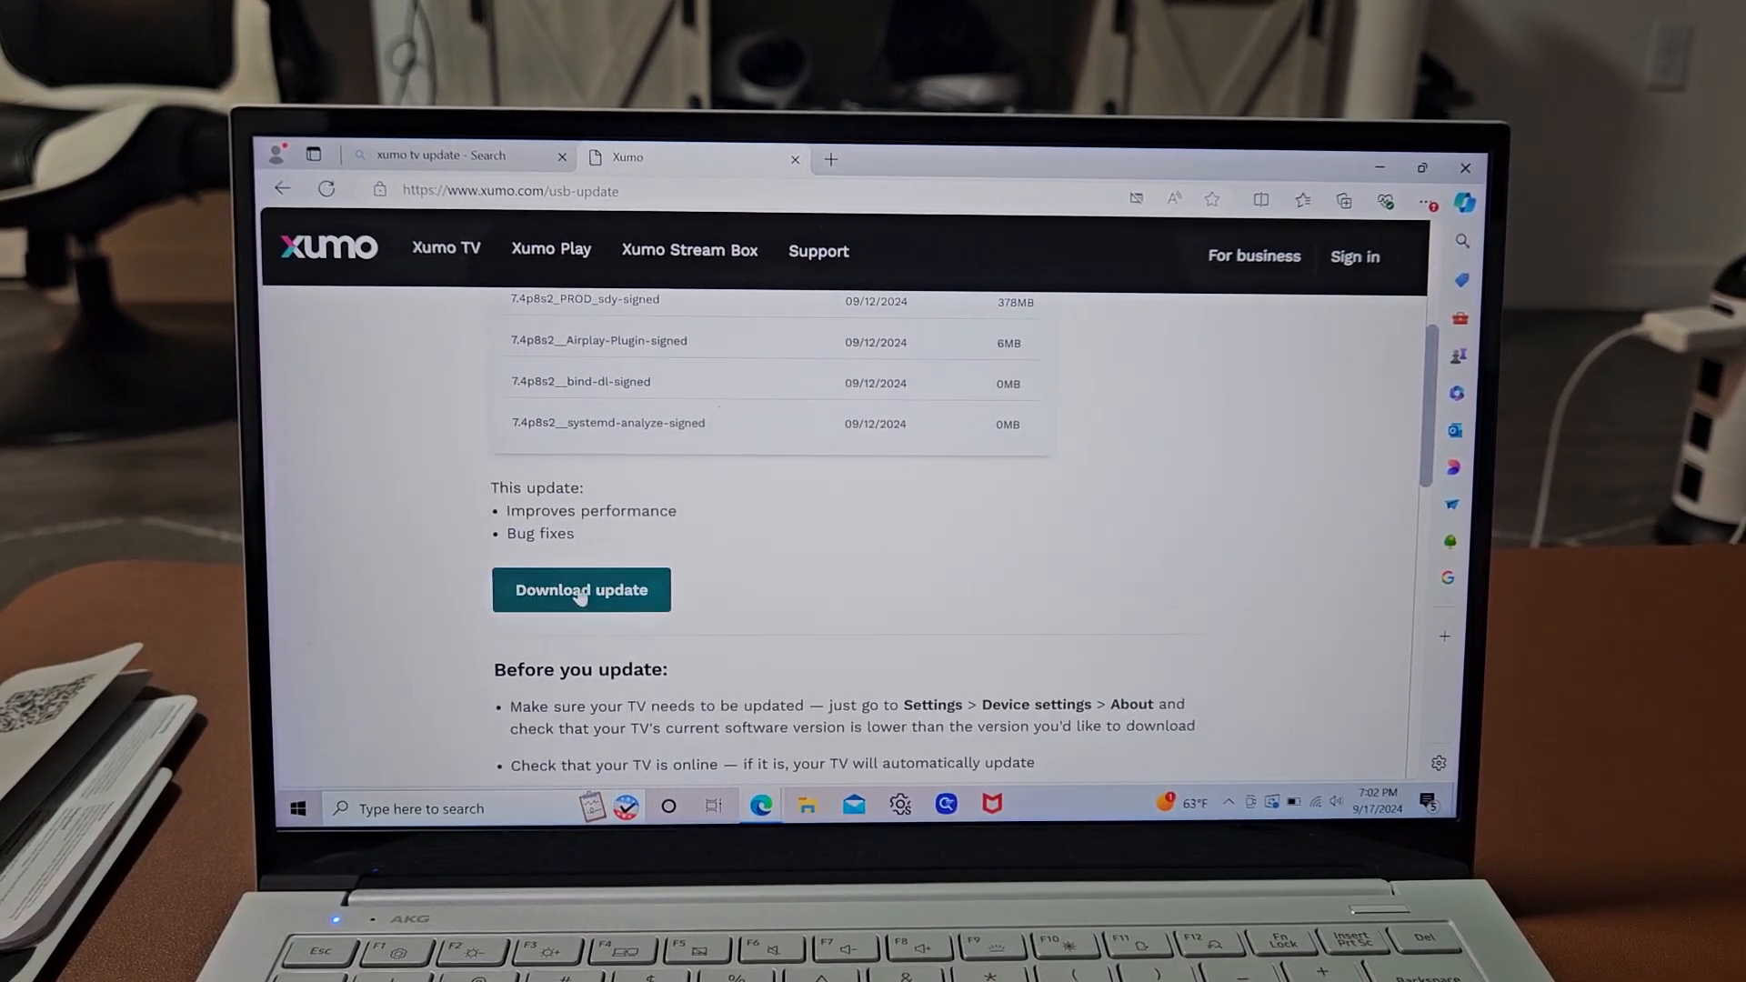
click(581, 590)
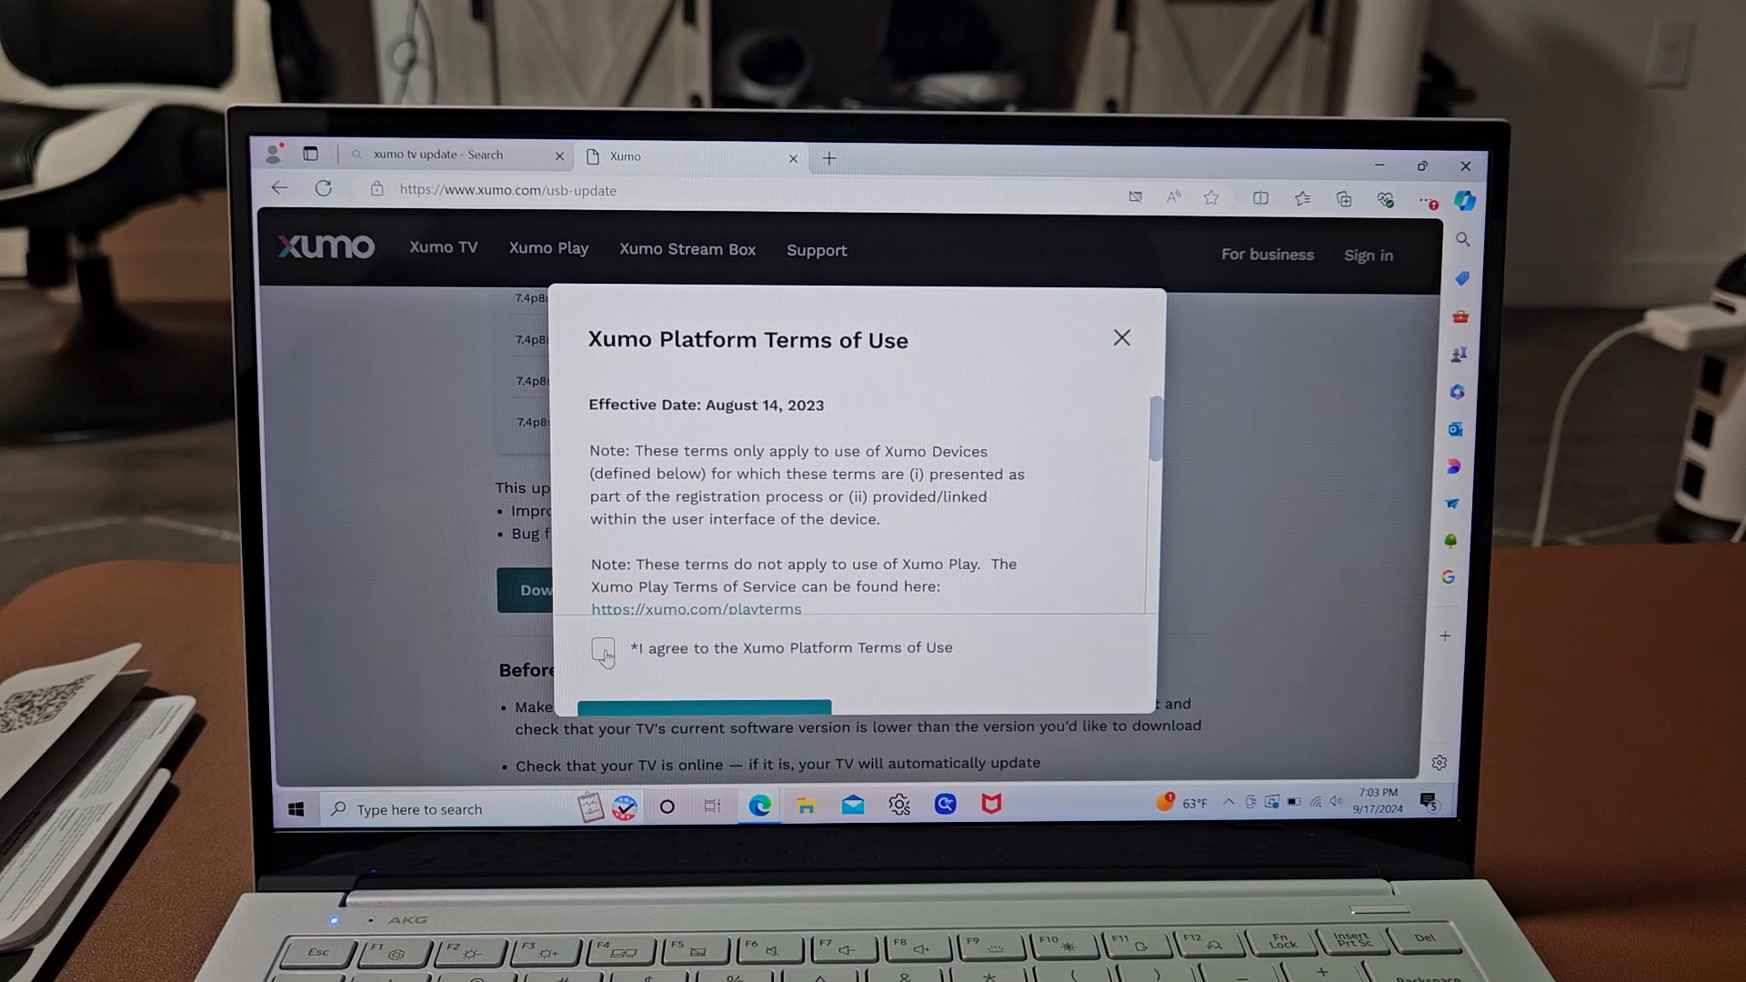
Agree to the Xumo Platform Terms of Use and download the latest firmware file.
click(602, 648)
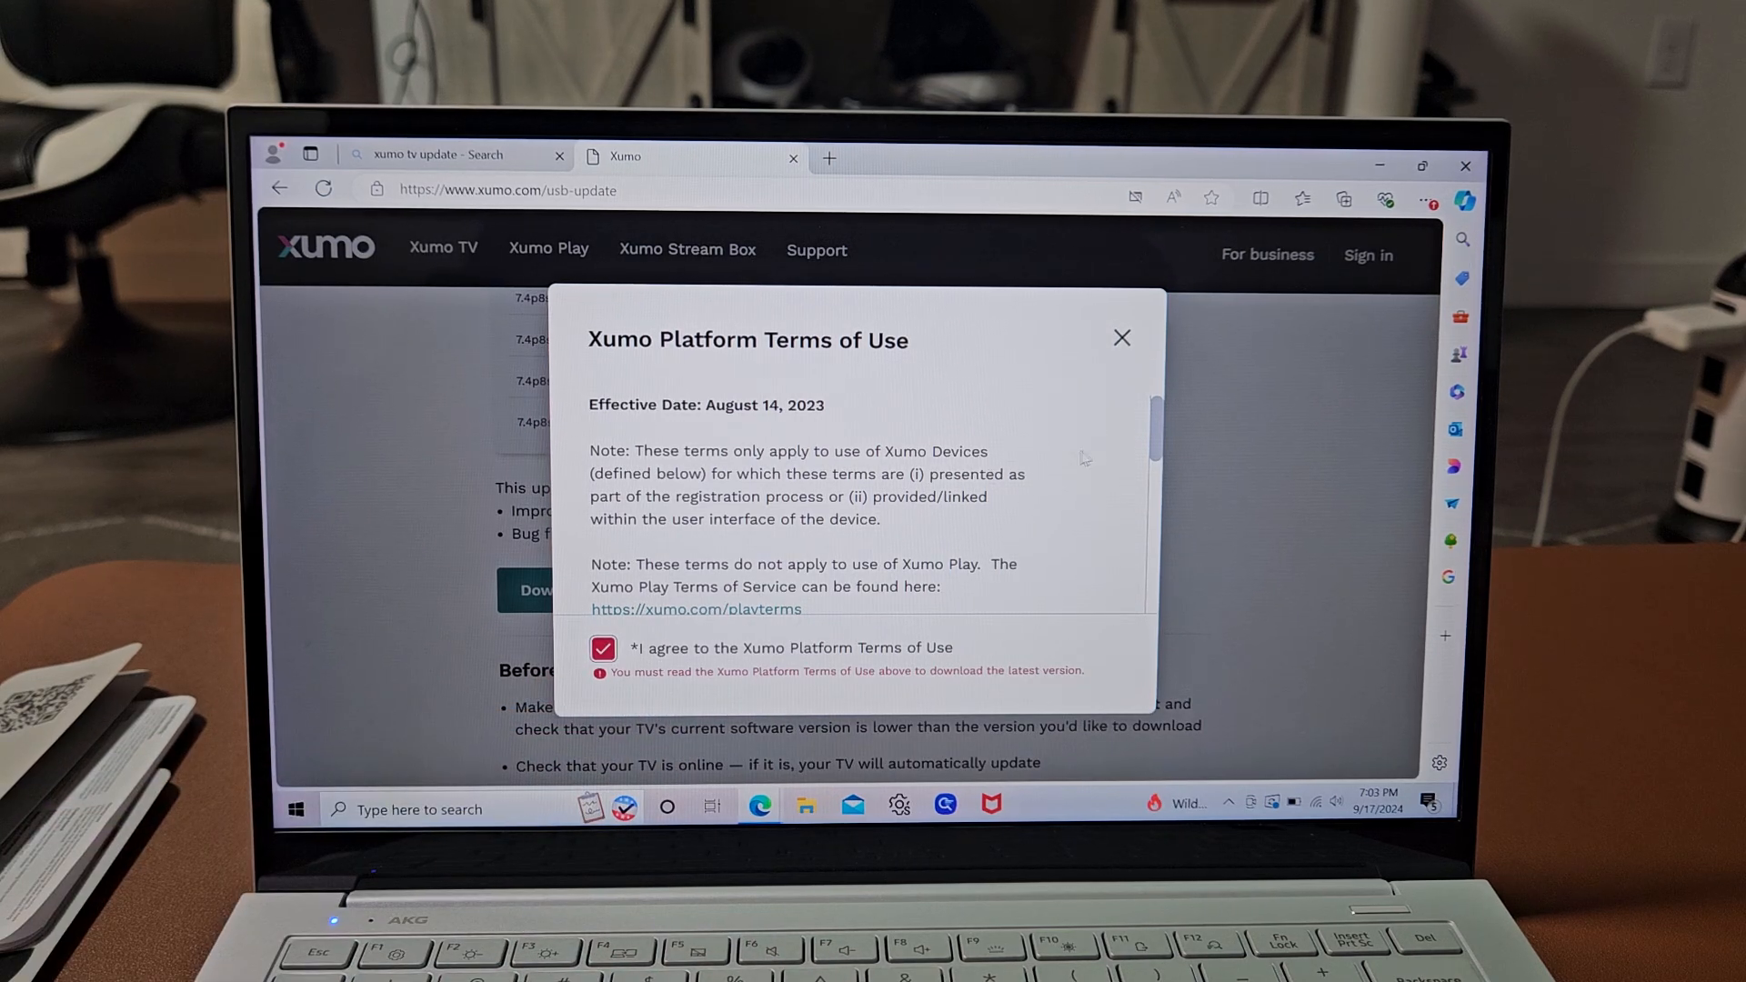
scroll(down, 3)
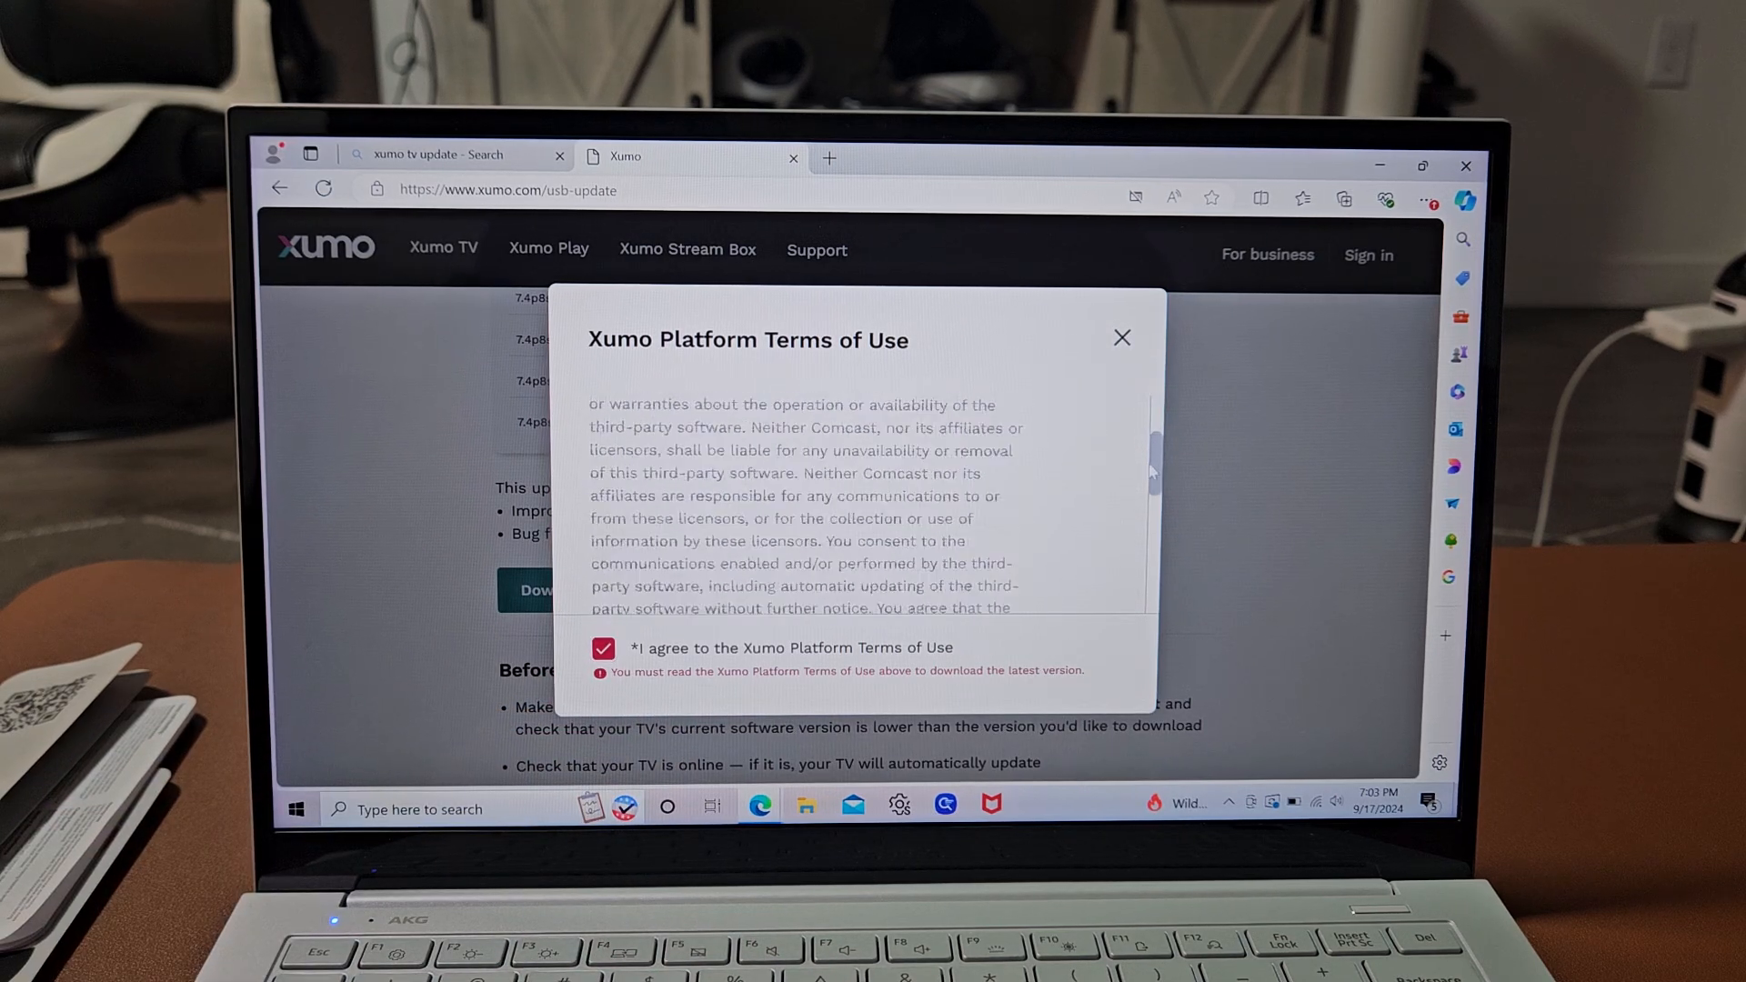
scroll(down, 3)
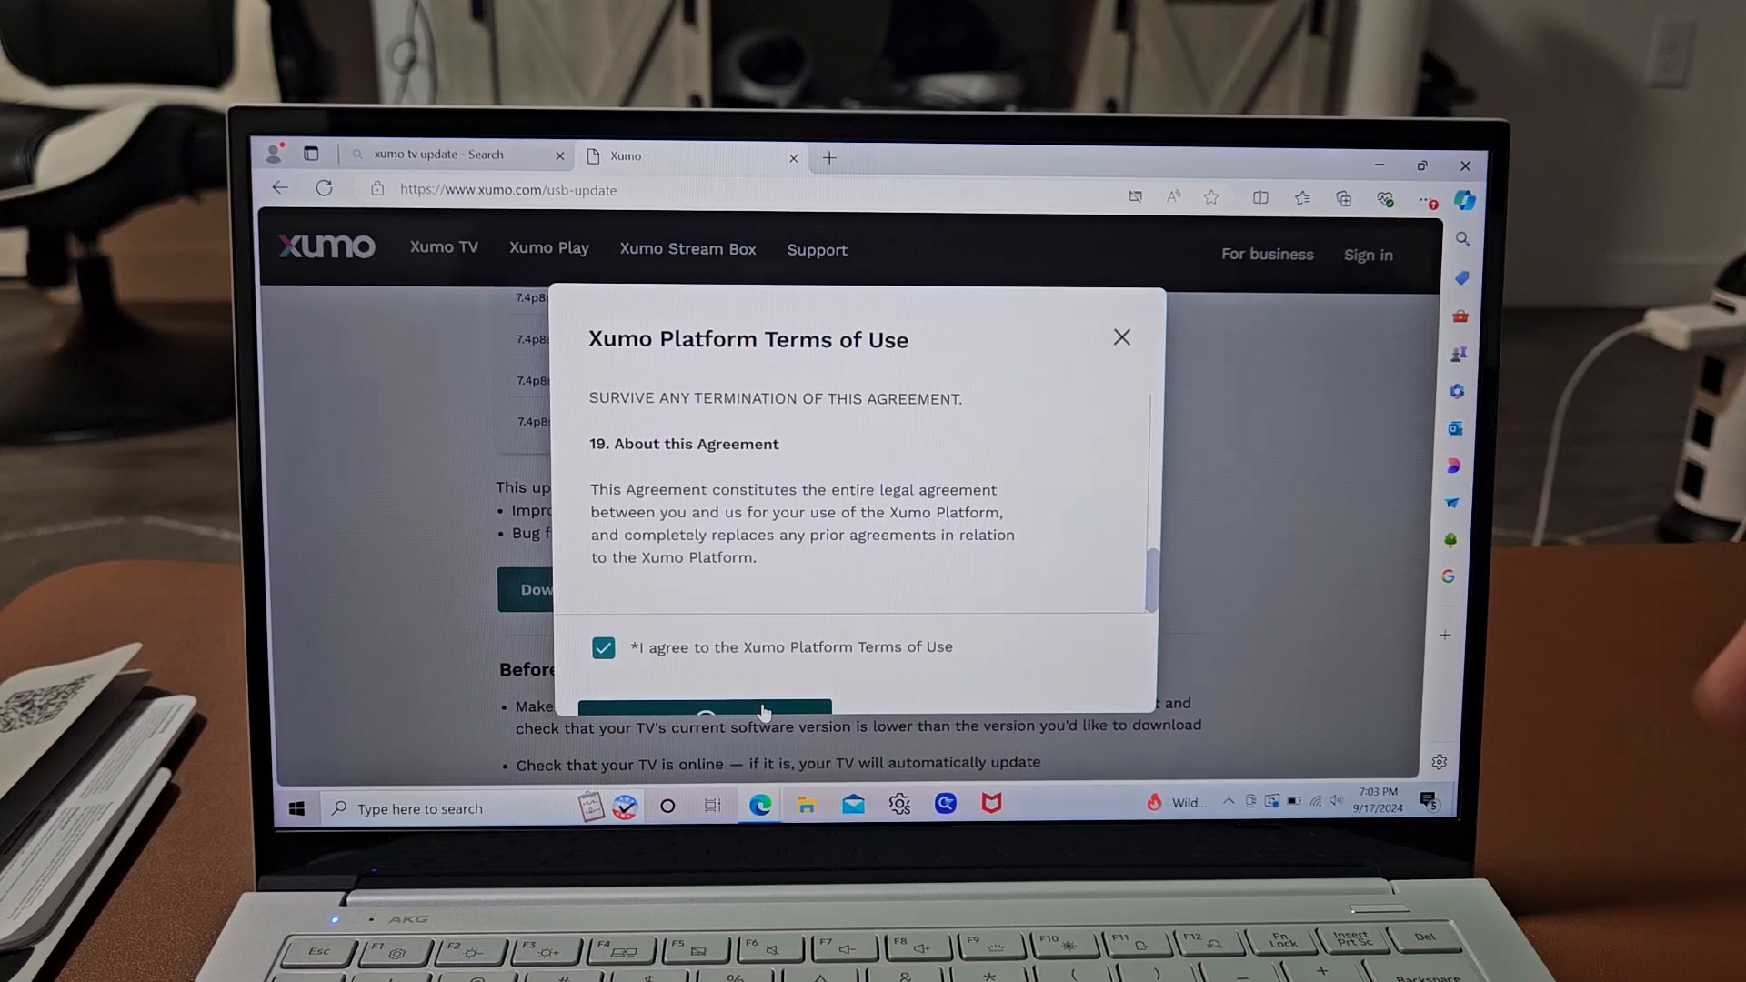
click(702, 711)
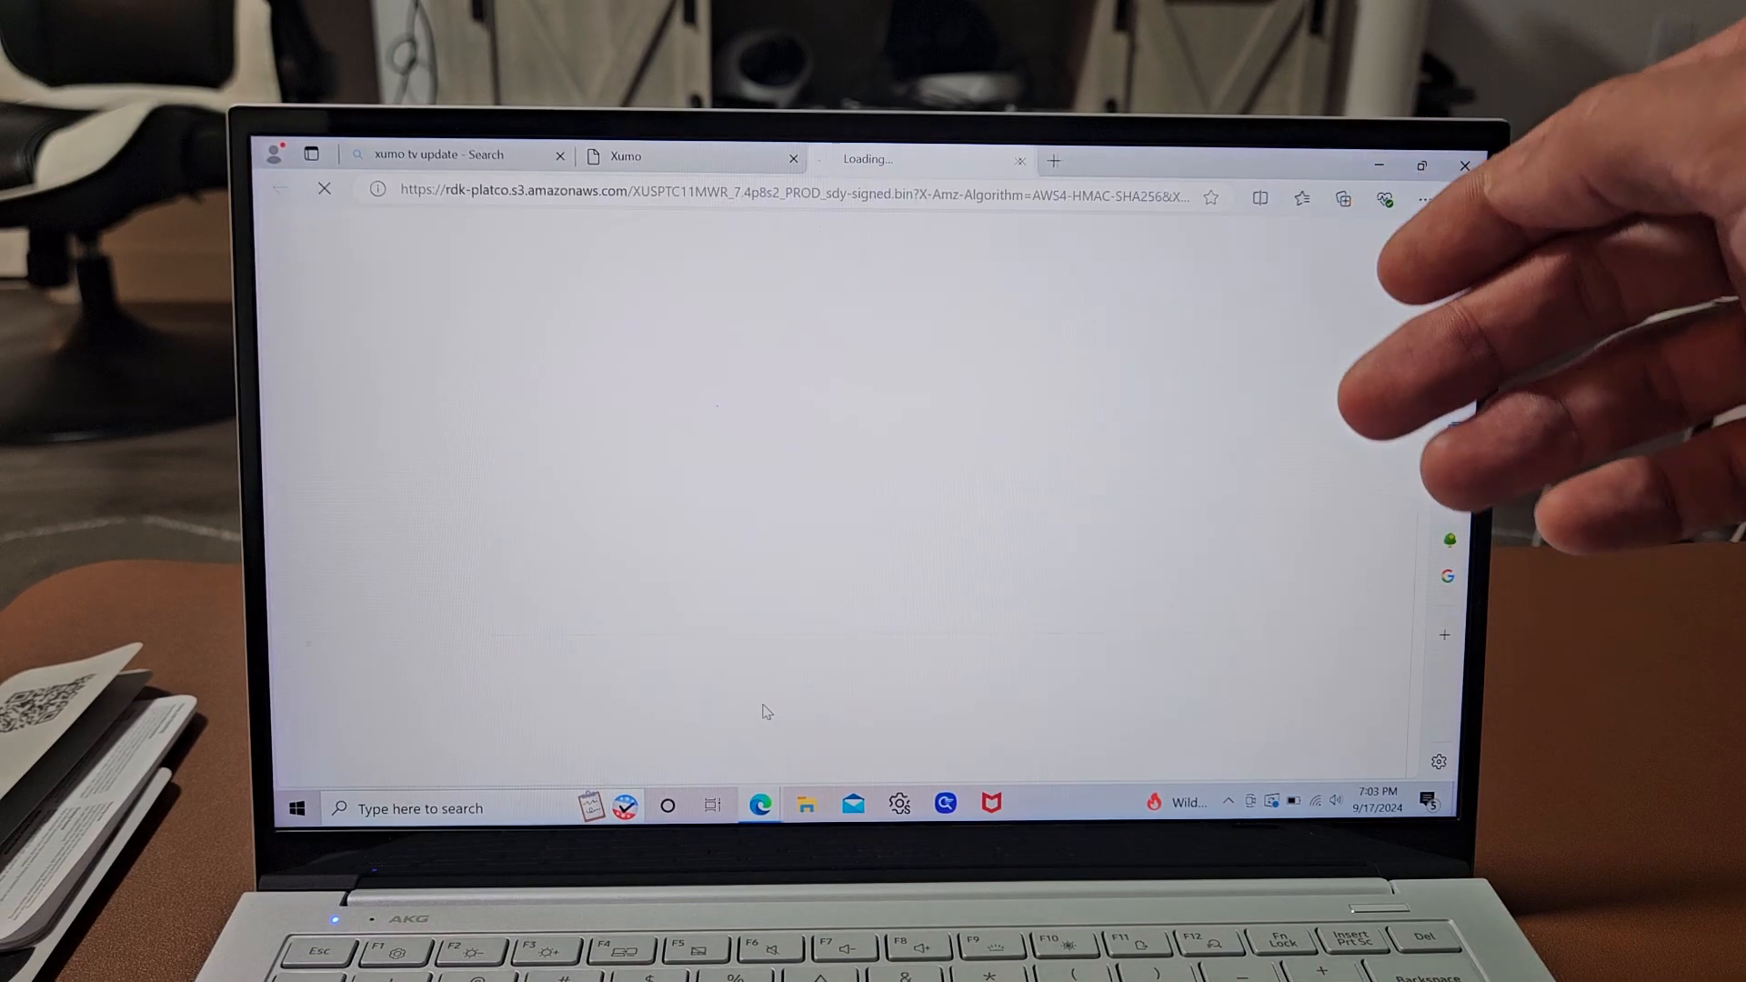
click(1342, 198)
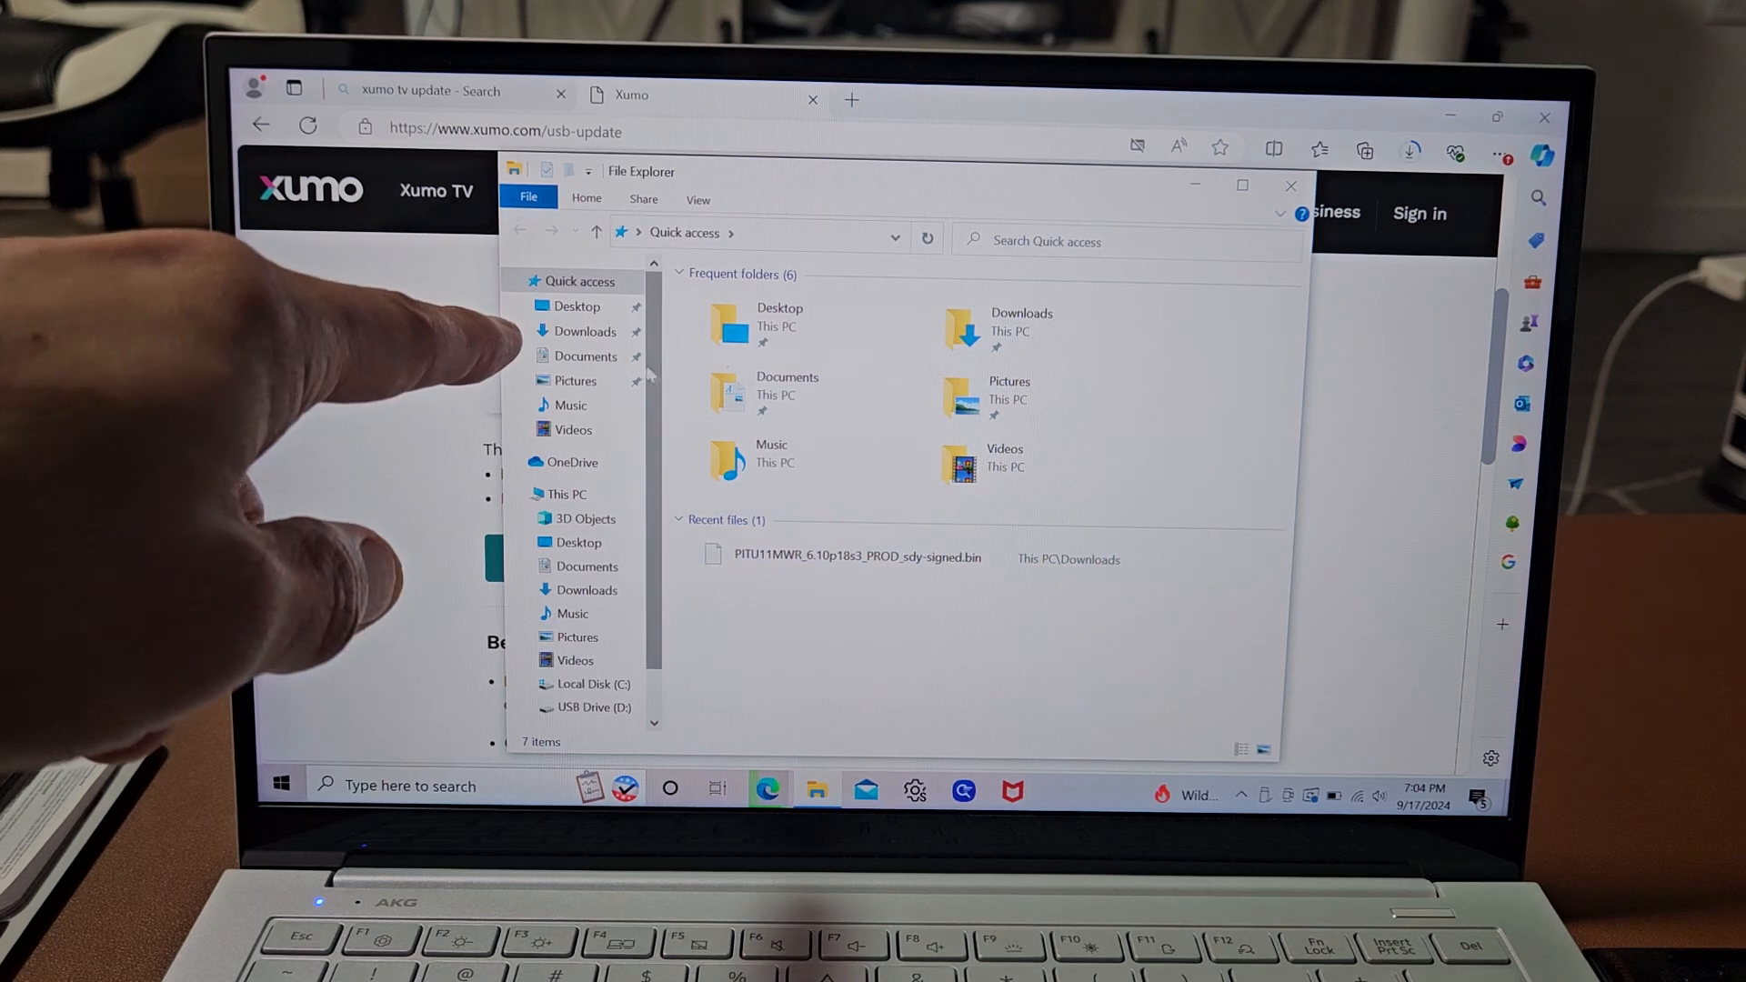
Copy XUSPTC11MWR_7.4p8s2_PROD_sdy-signed.bin from the Downloads folder.
click(588, 331)
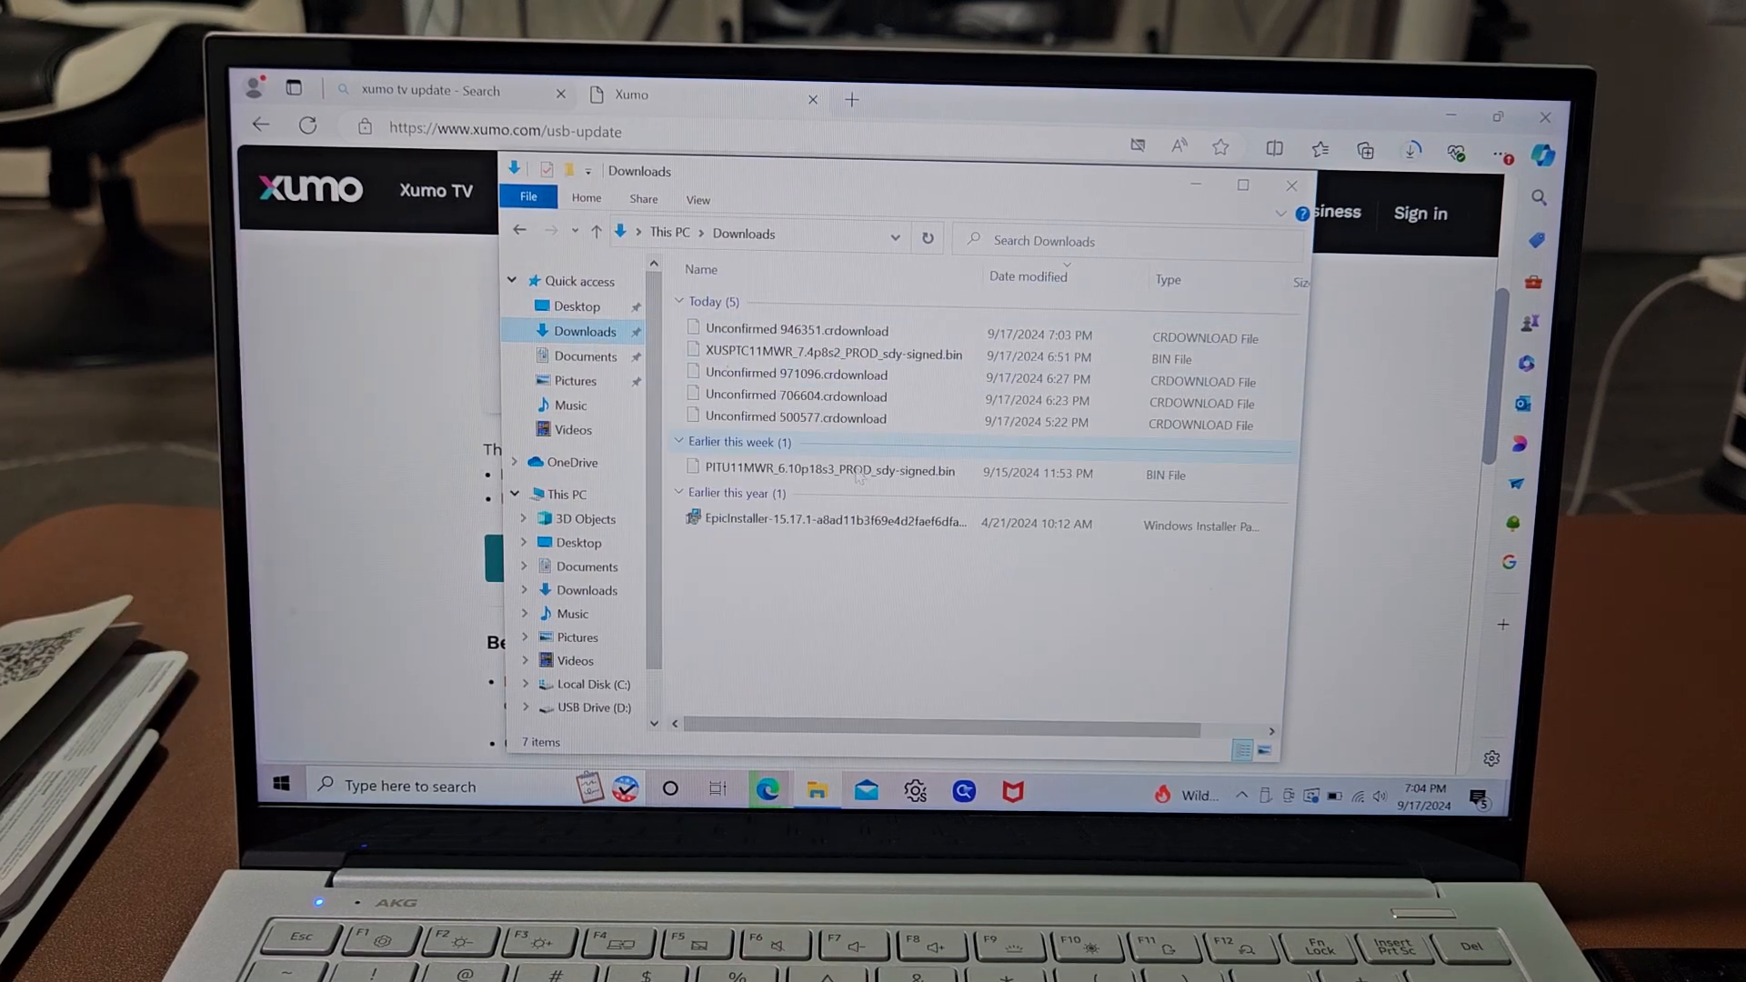
click(829, 355)
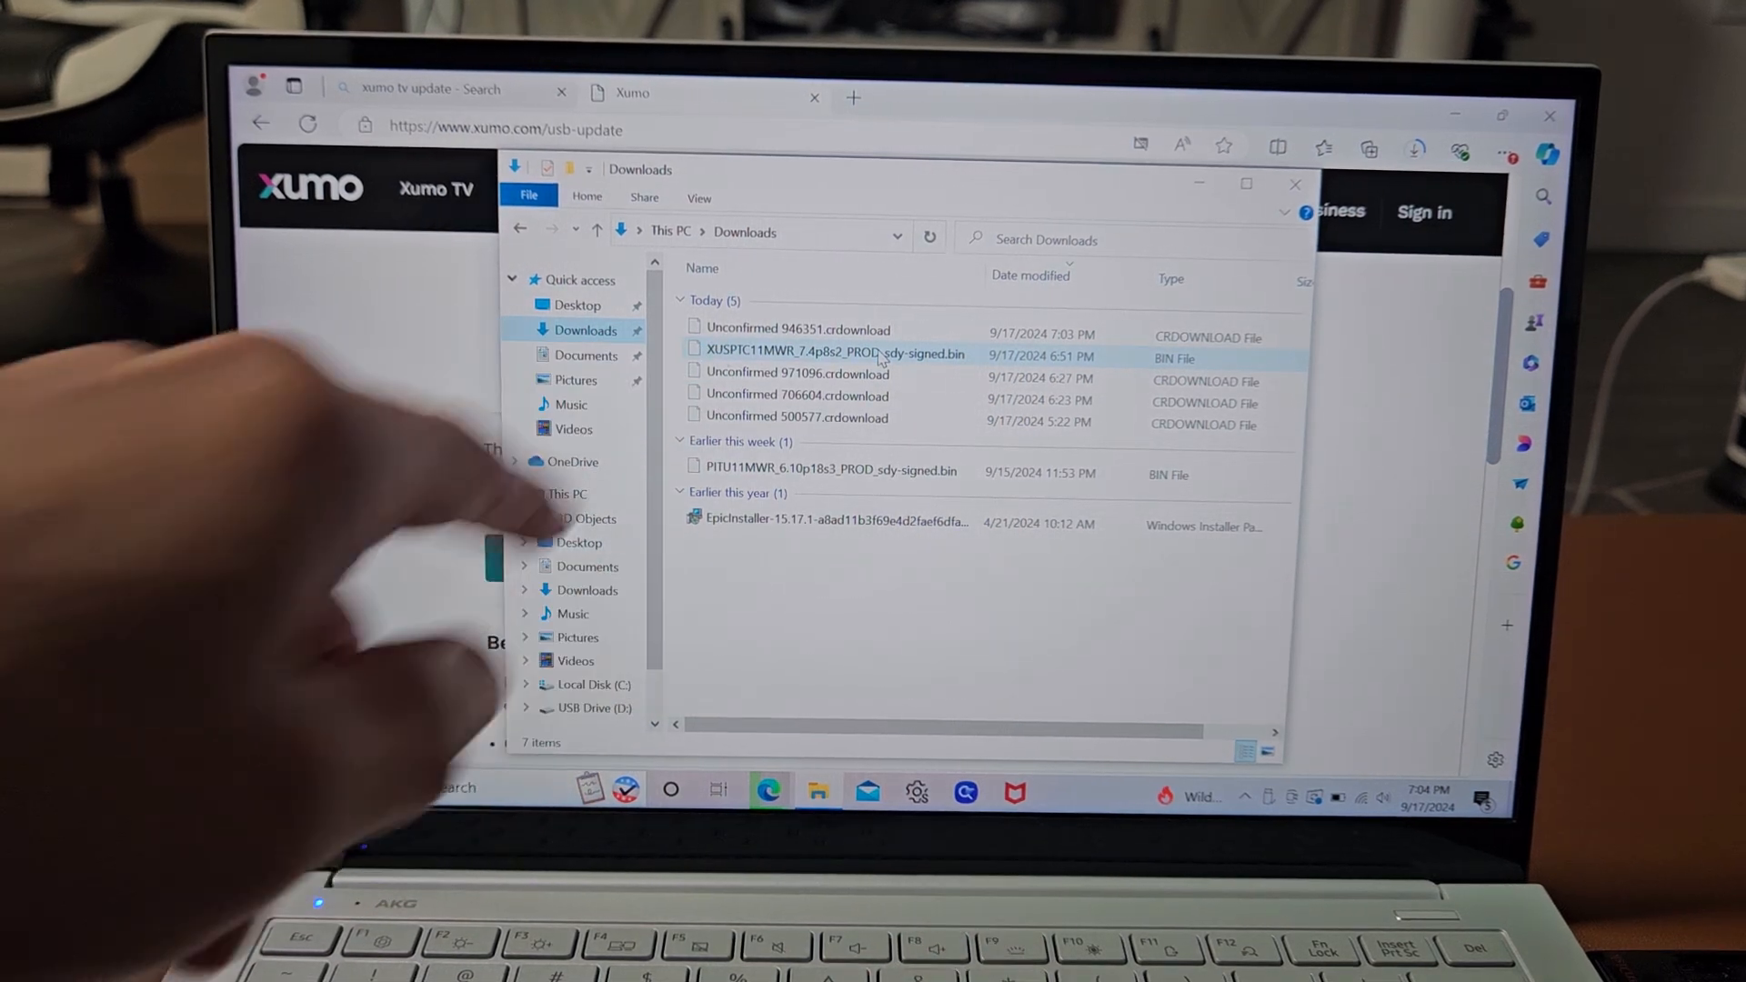
click(830, 353)
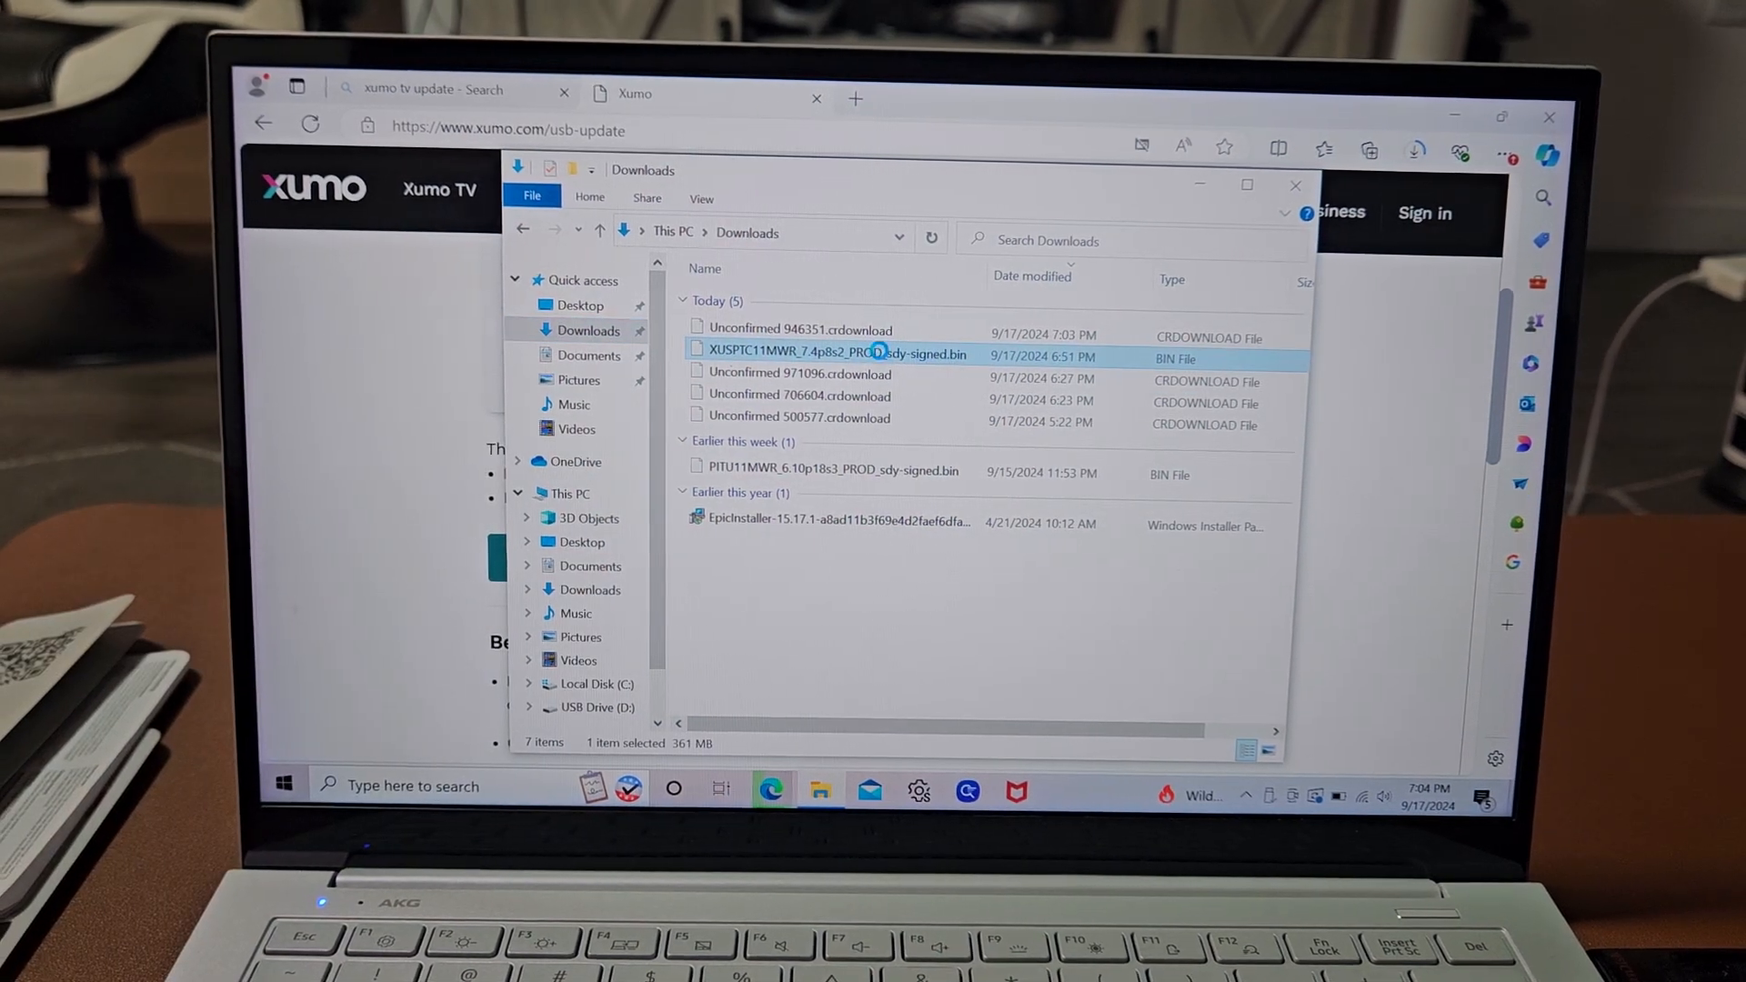
right_click(833, 353)
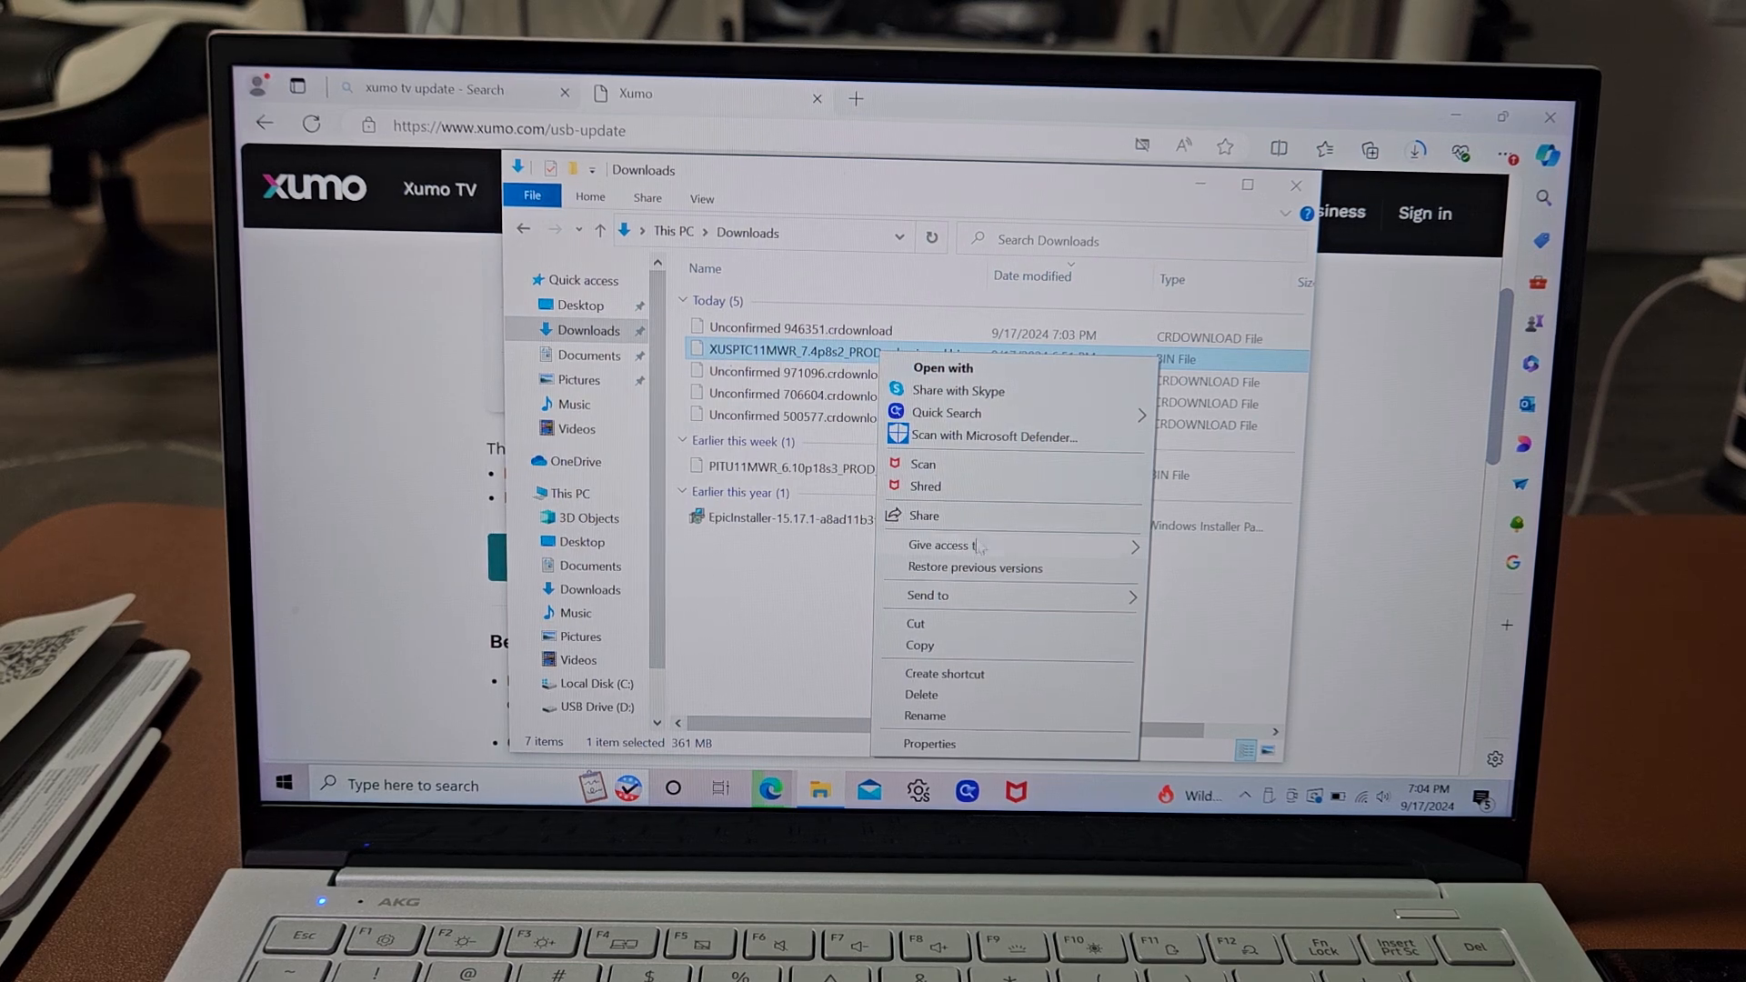
click(916, 646)
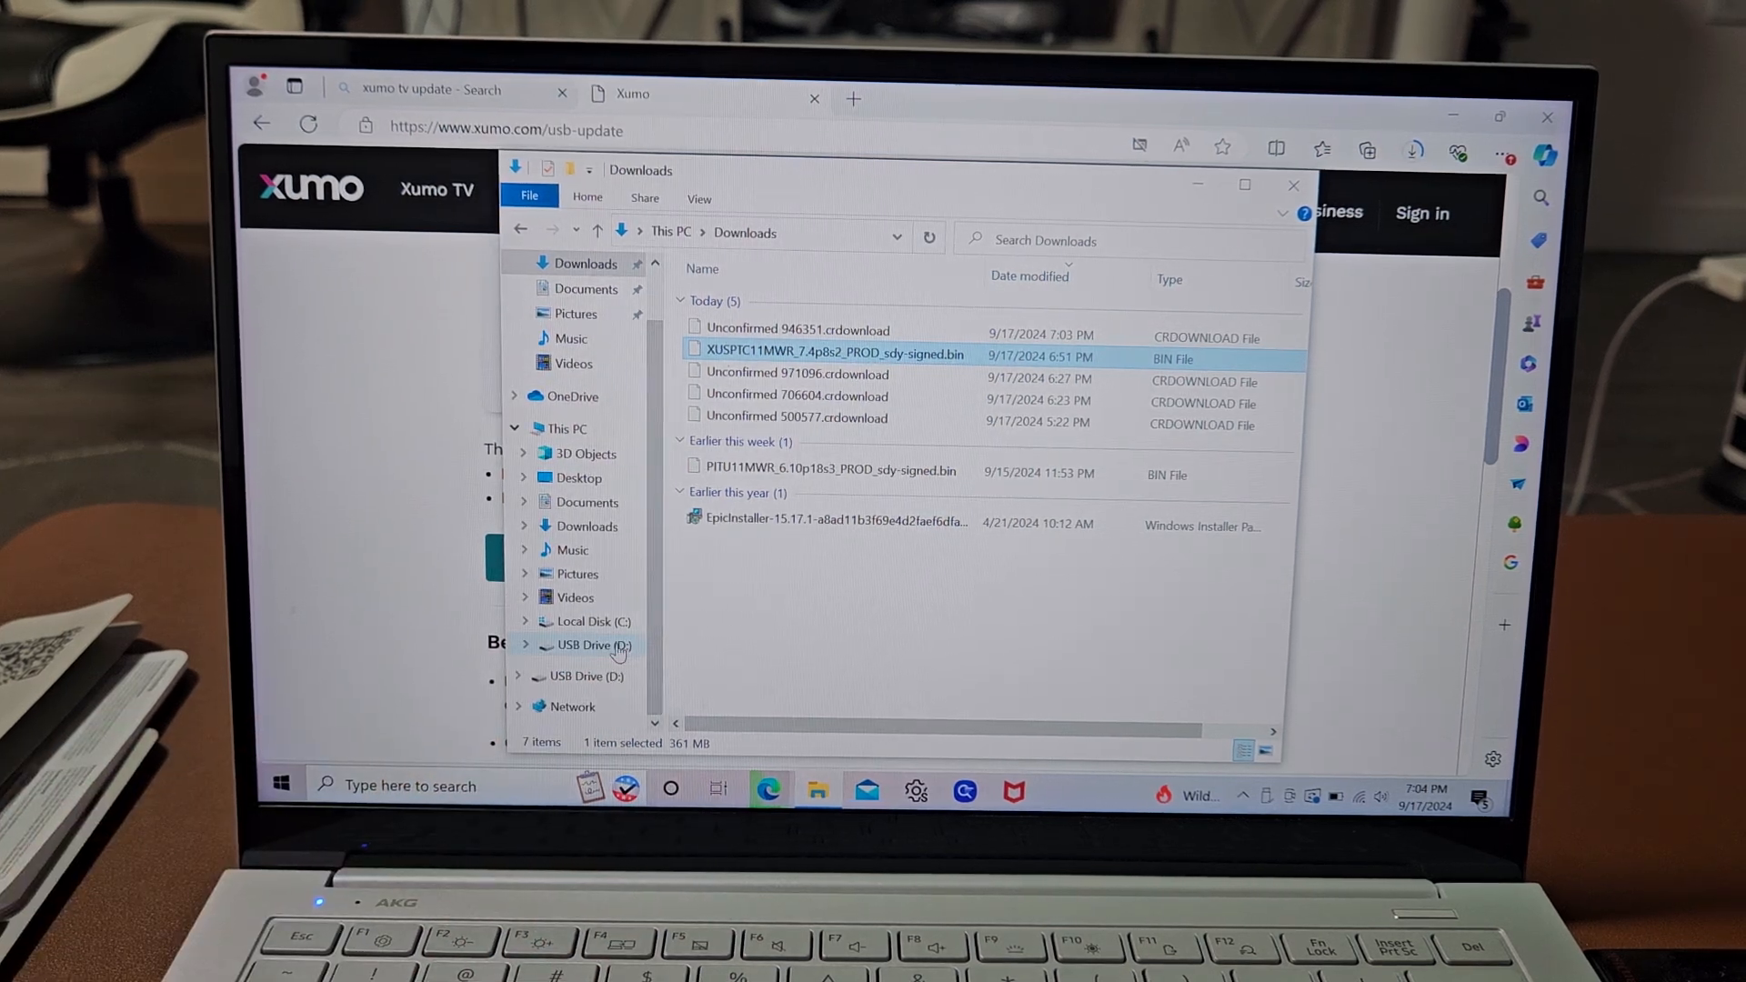
Paste the firmware .bin file into the root of USB Drive (D:).
click(593, 644)
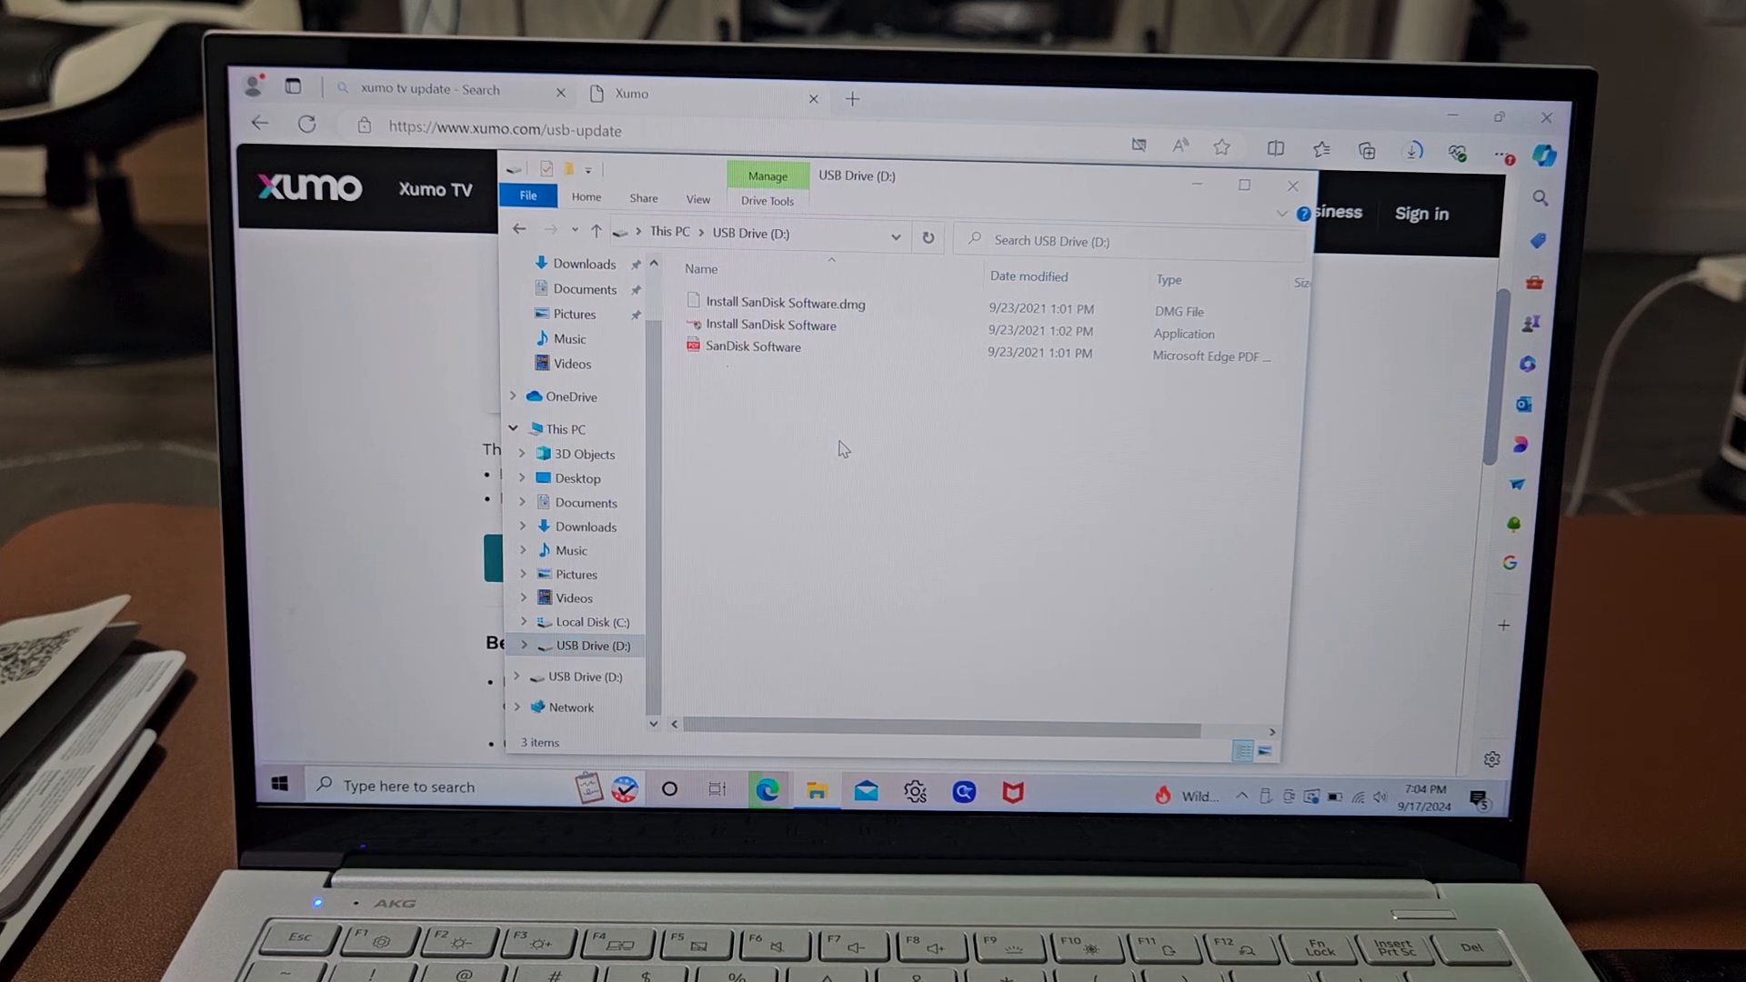
right_click(842, 449)
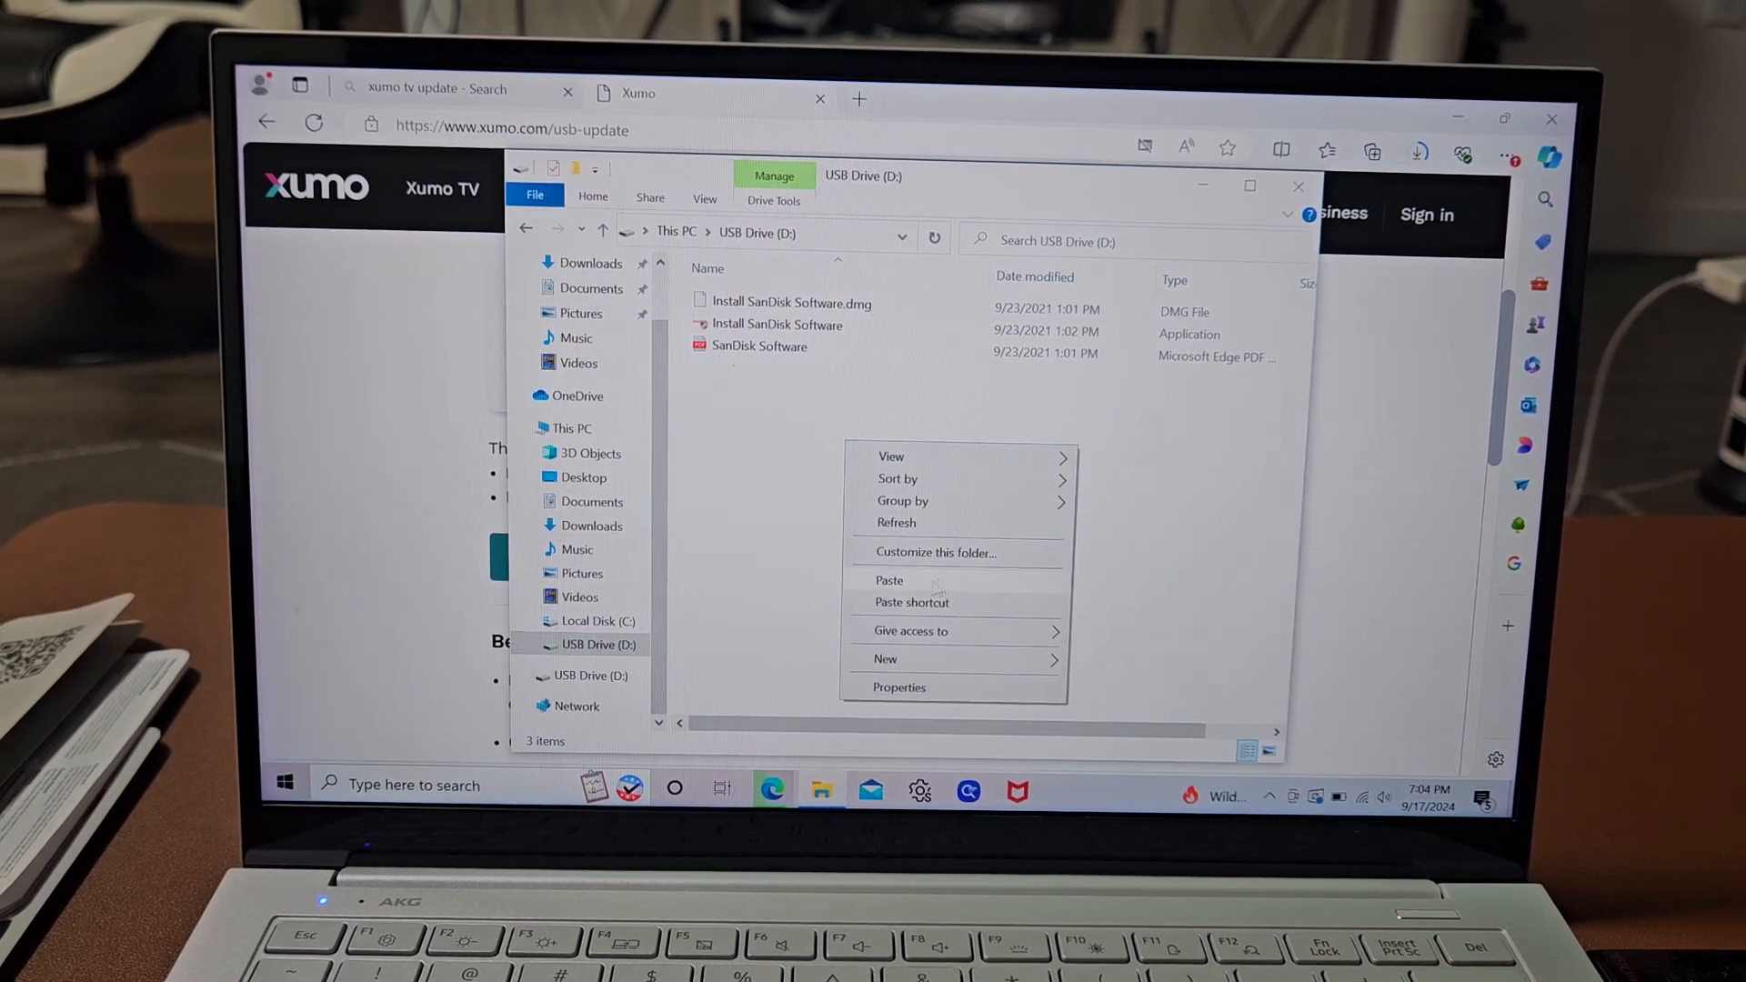
click(890, 580)
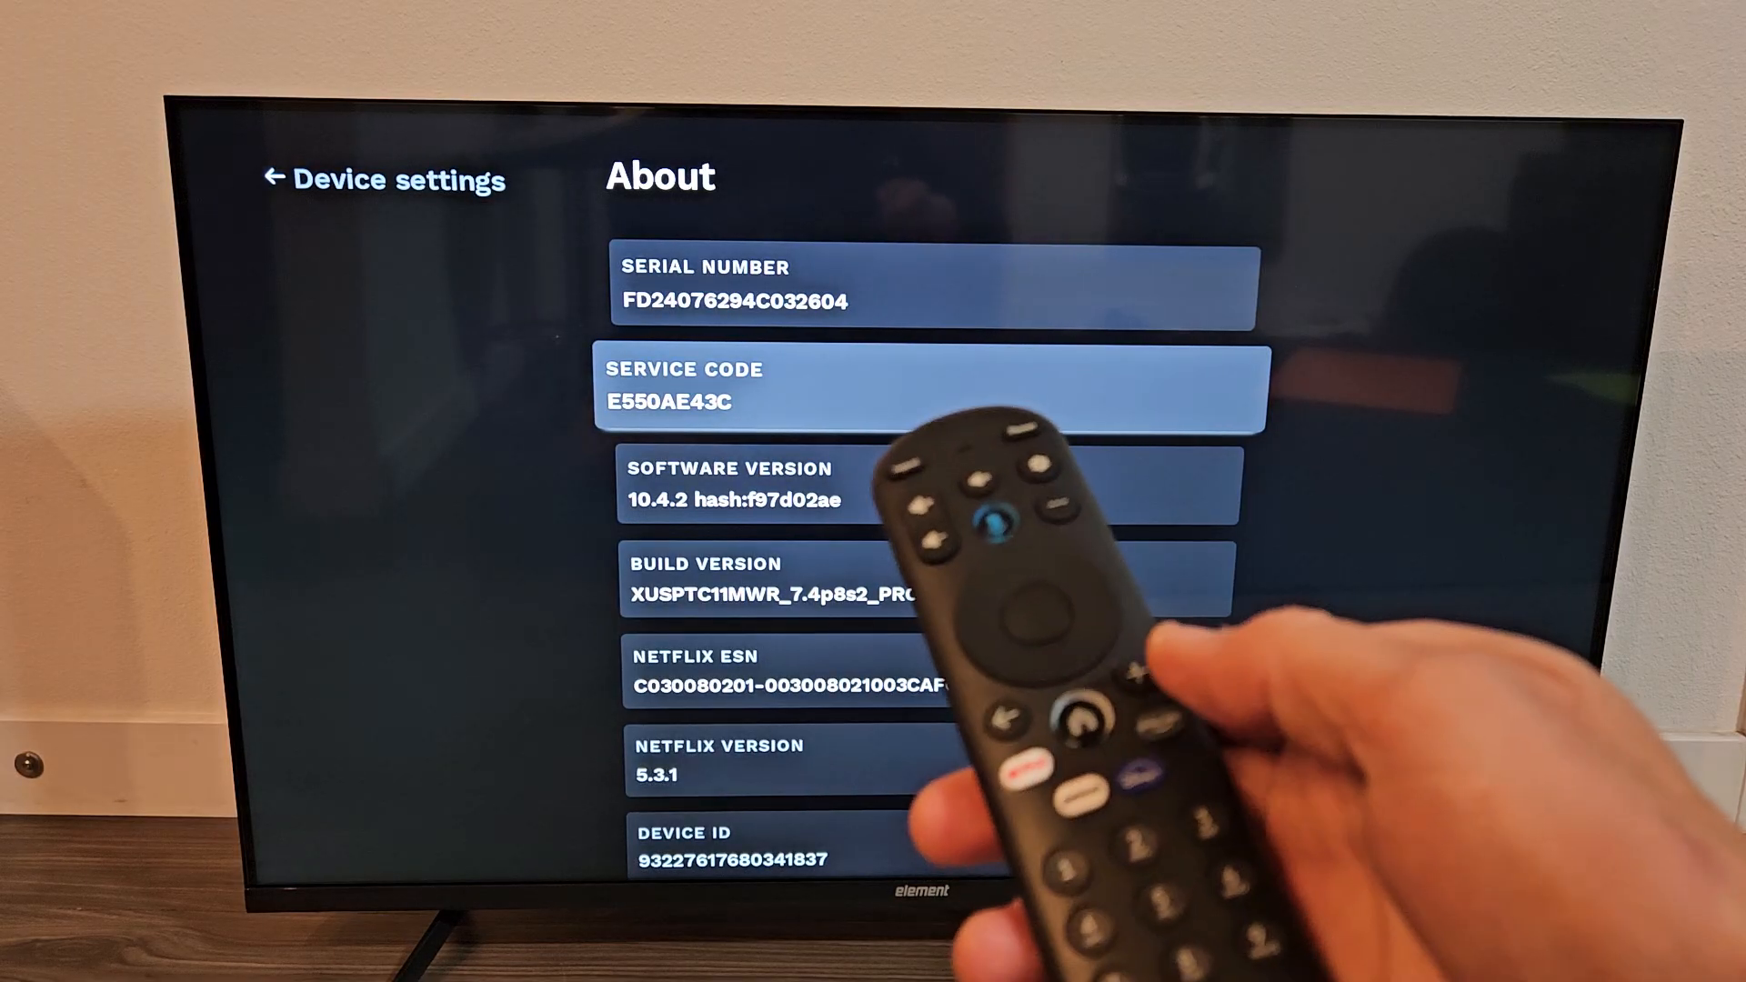
Return to Device settings, open Updates and go to Update your TV manually.
key(Back)
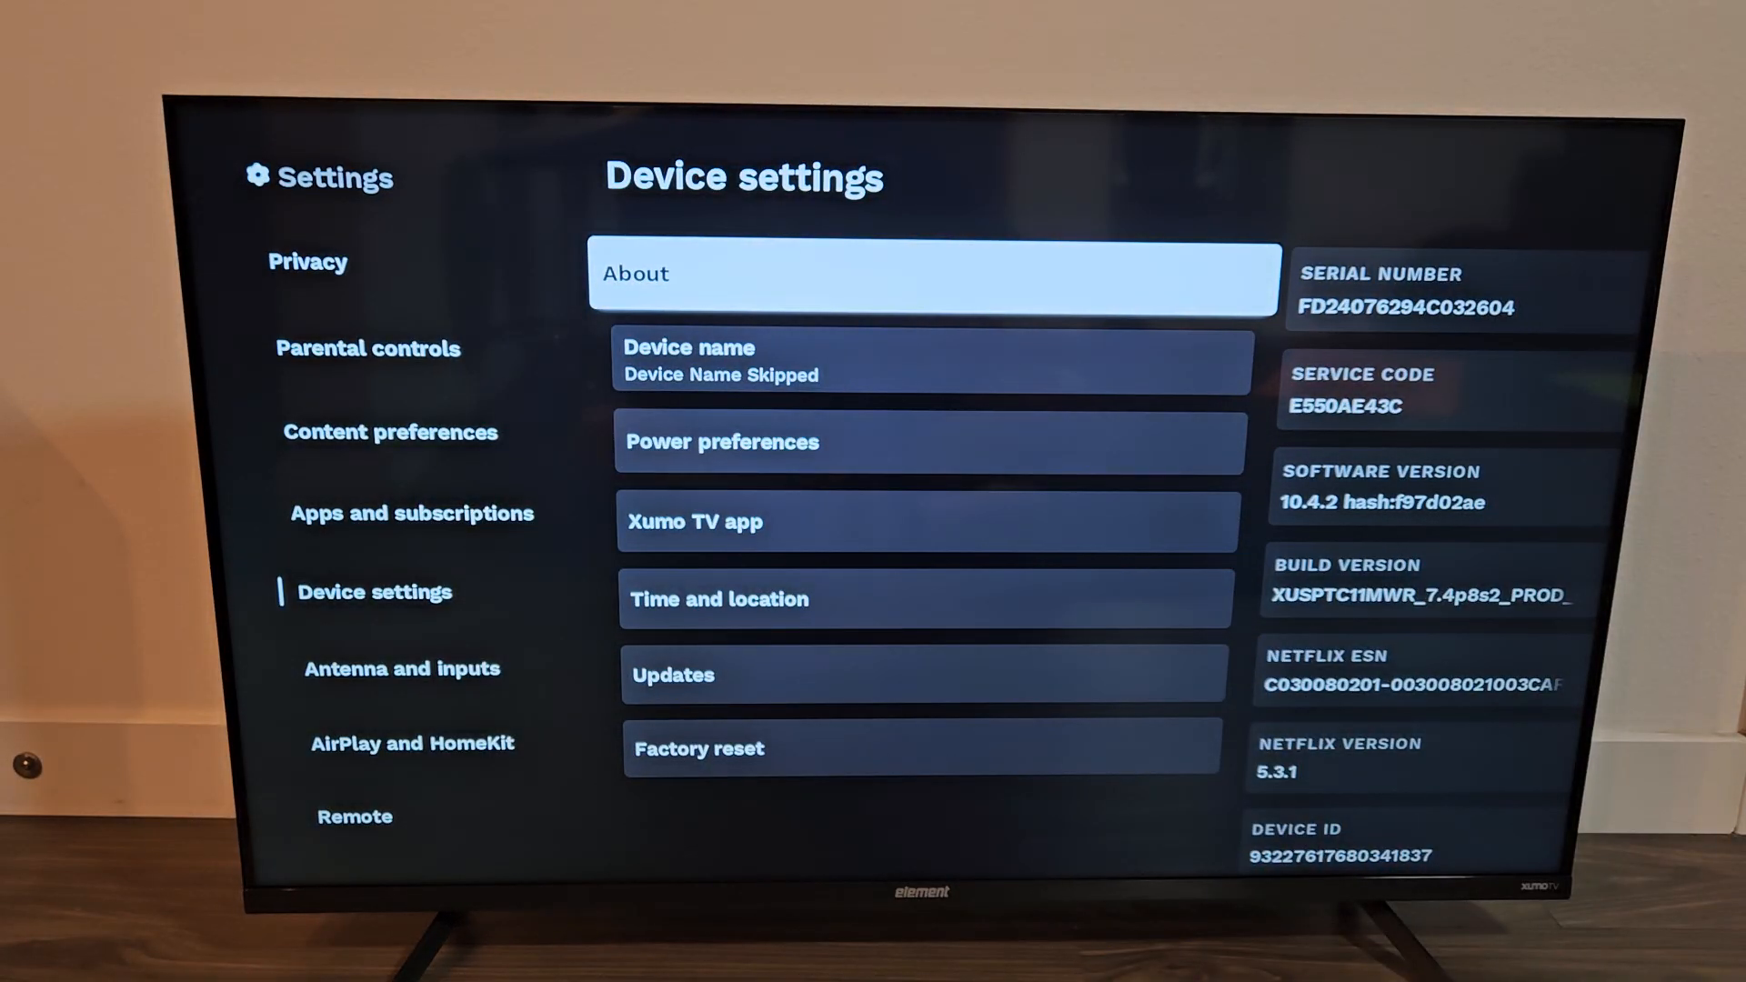
click(921, 673)
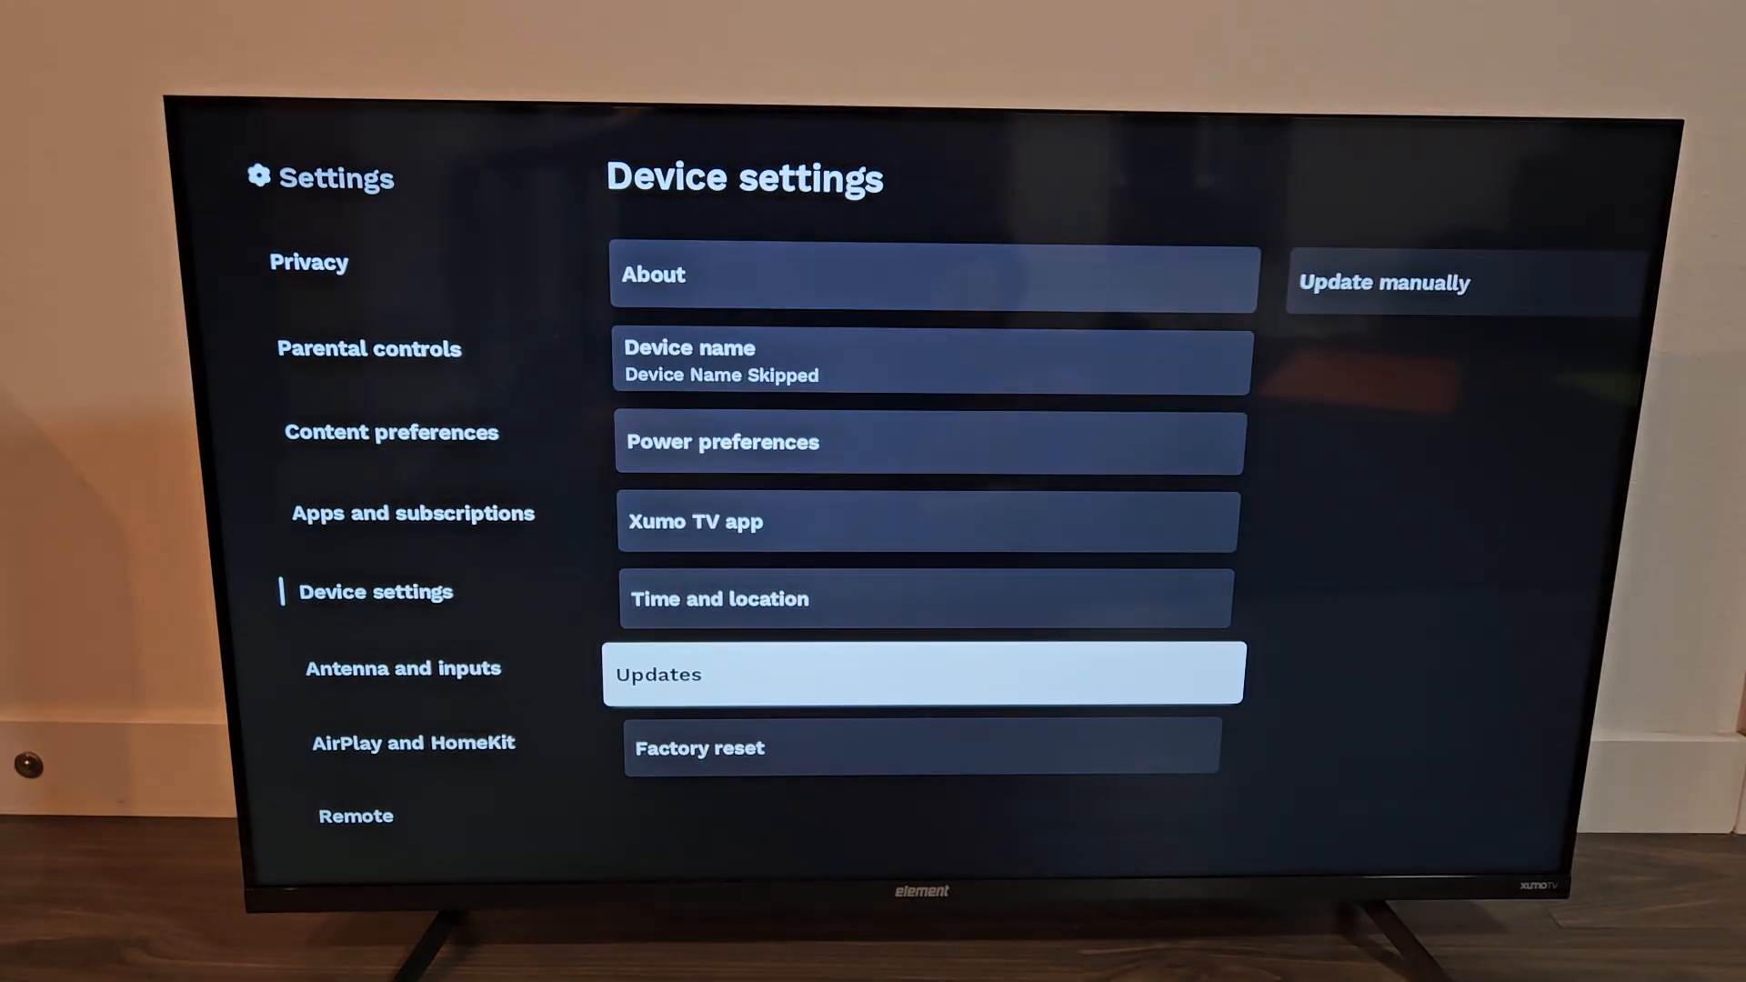
click(922, 673)
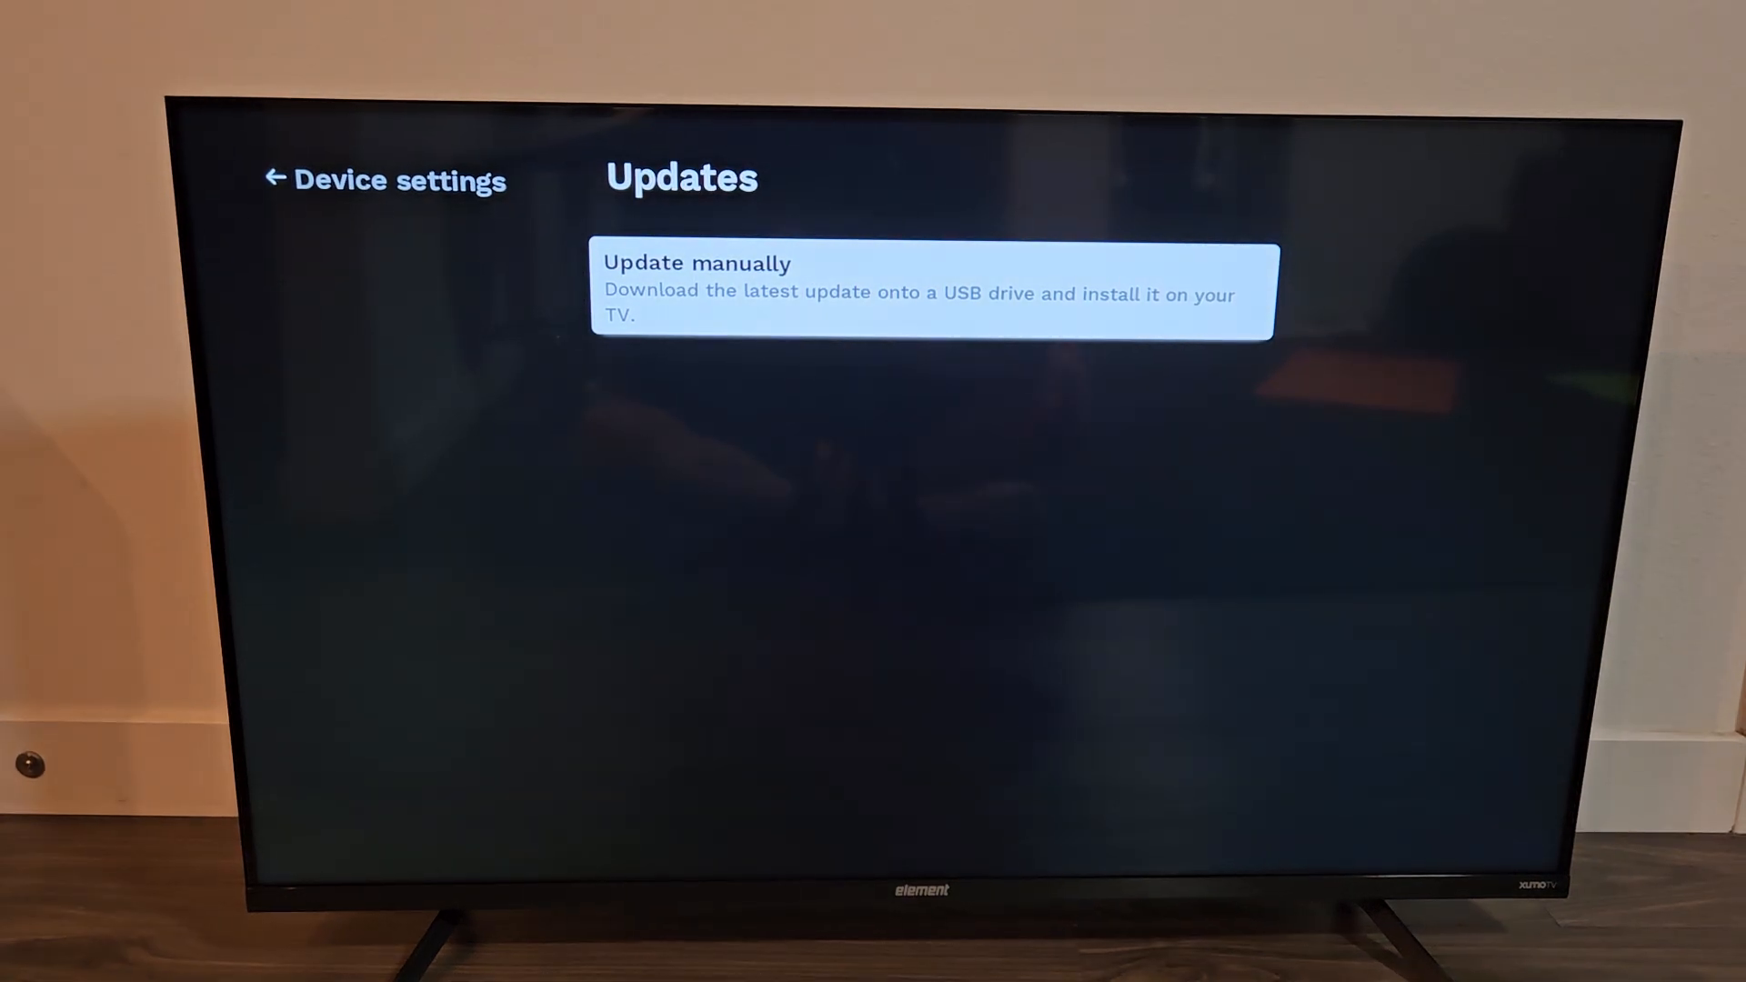
click(933, 289)
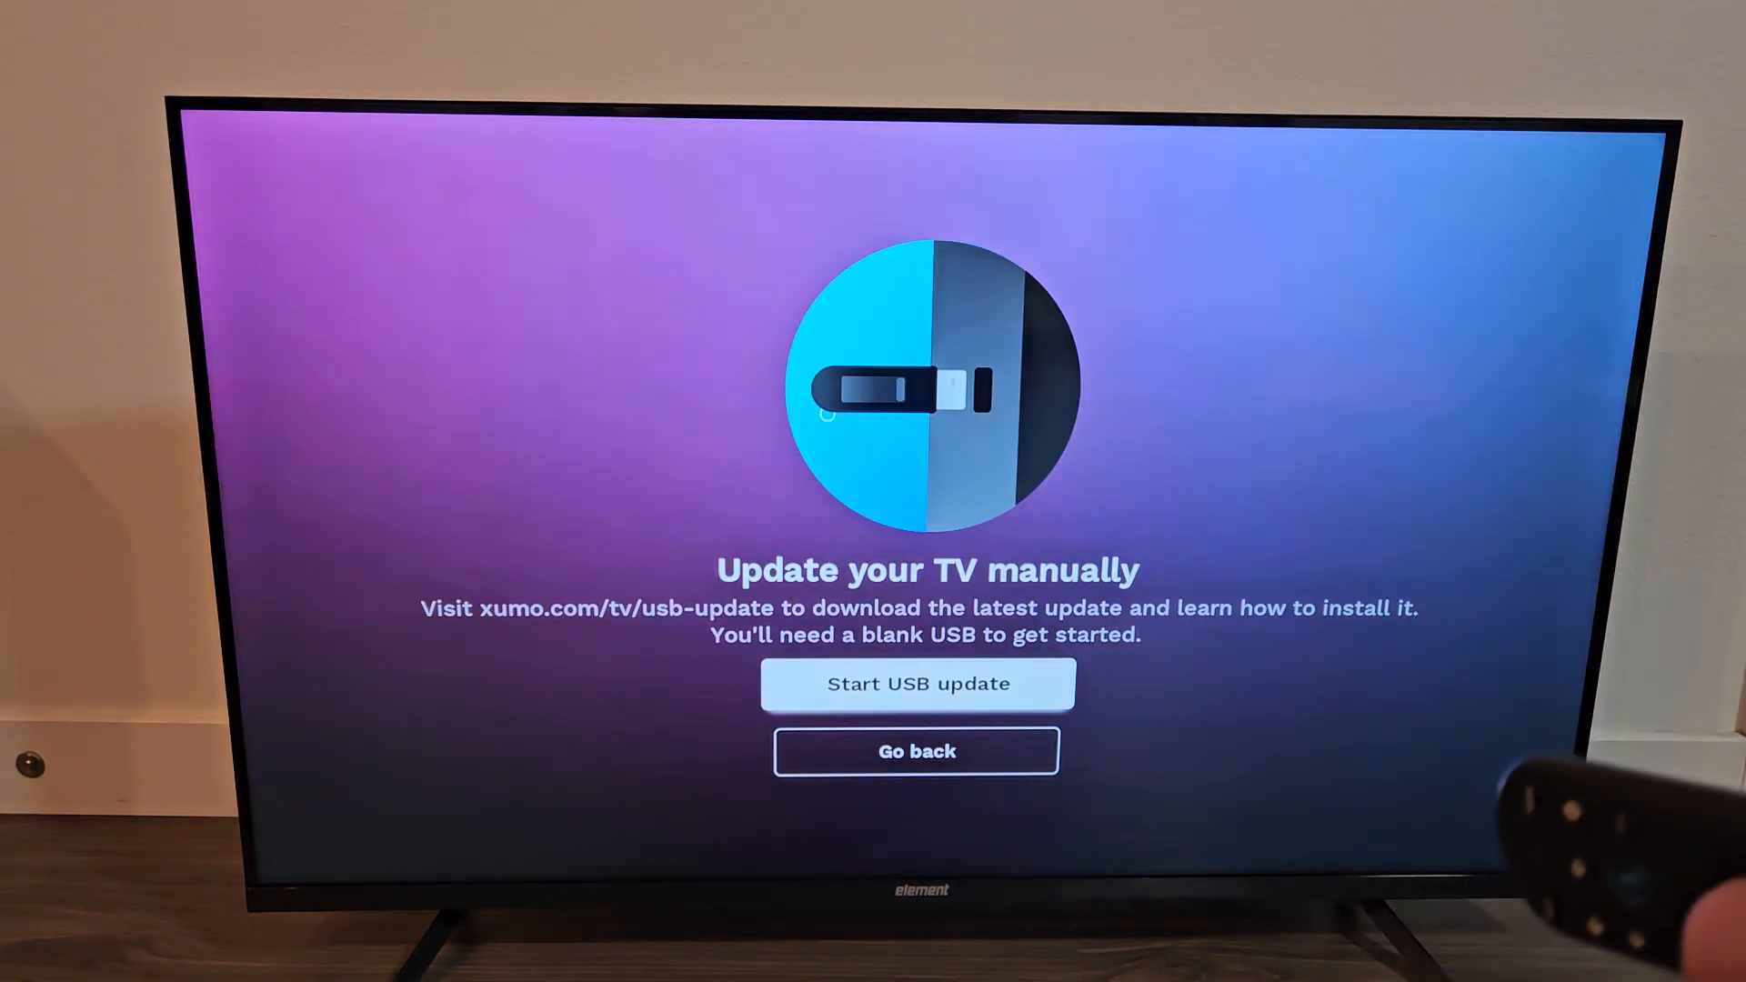
Choose Start USB update to begin installing the firmware from the USB drive.
click(915, 682)
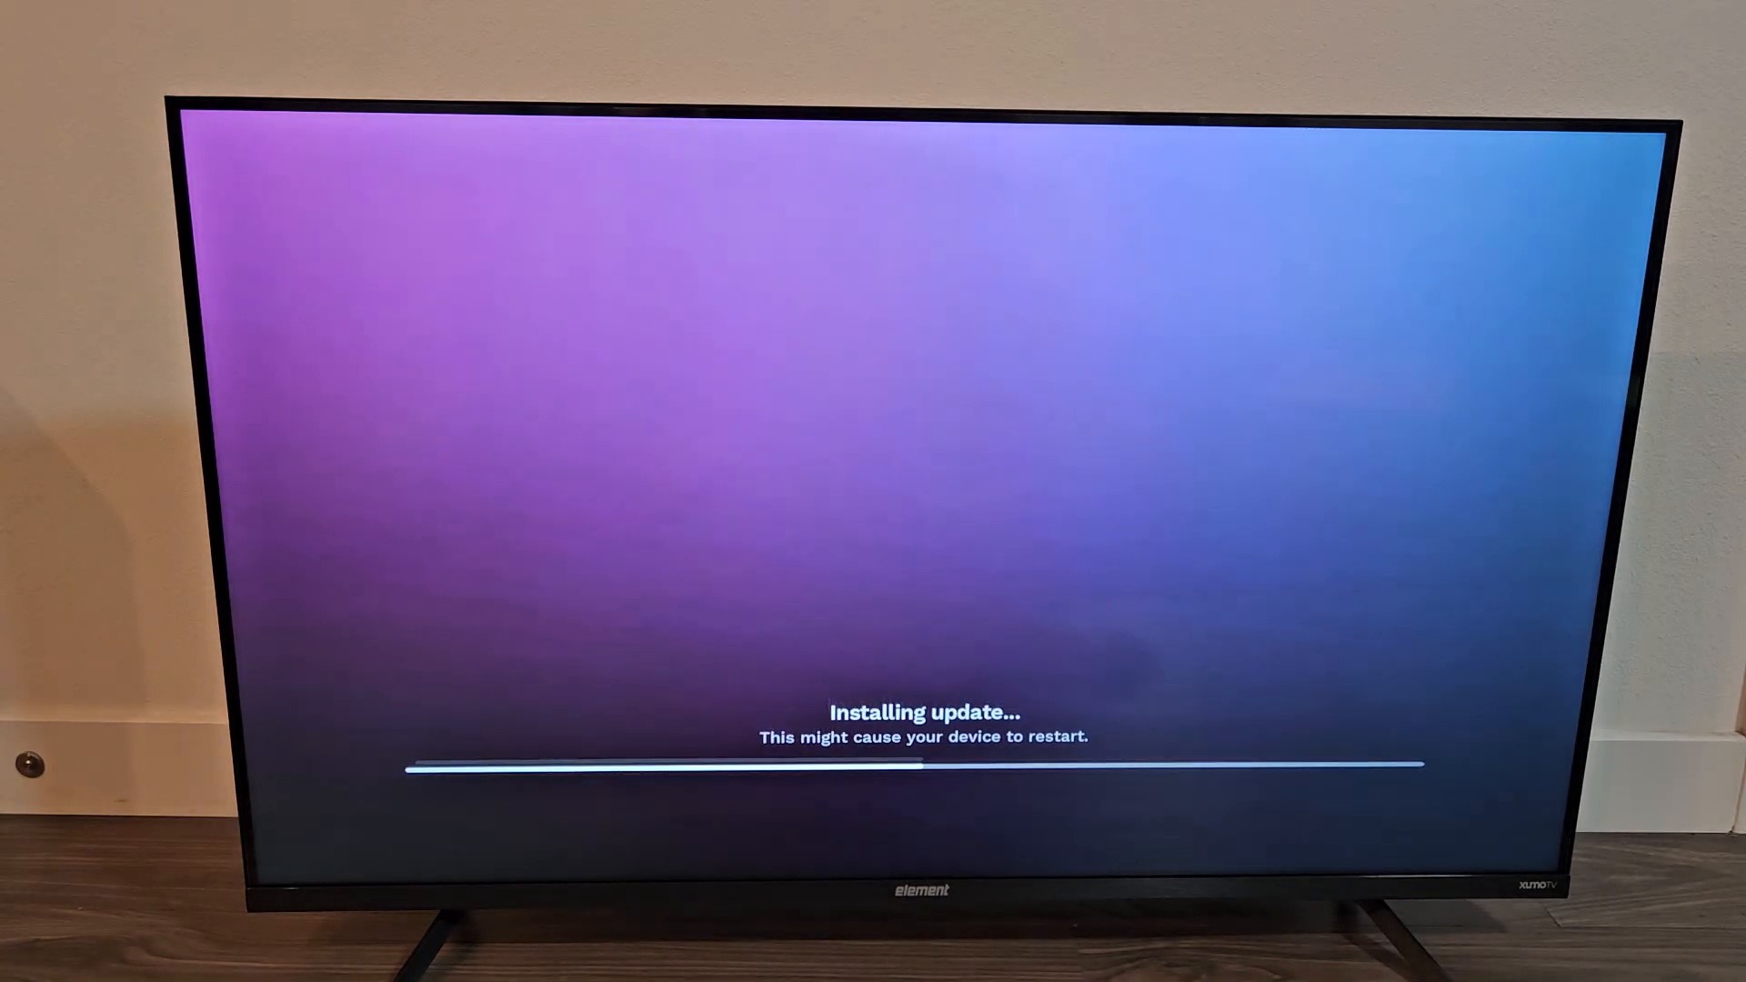